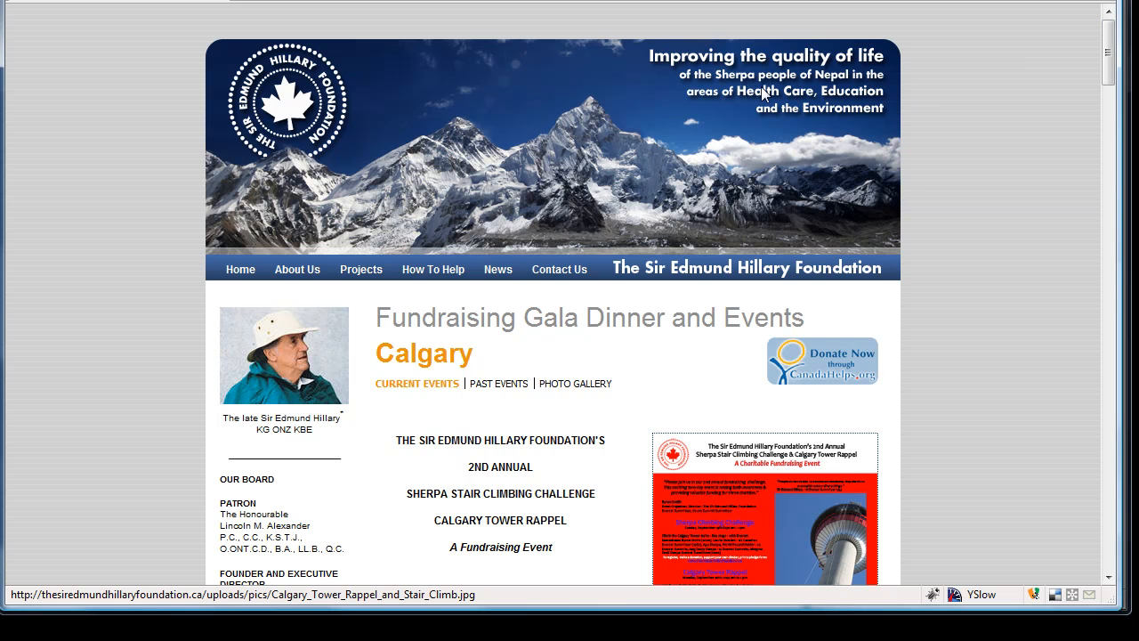
{"action": "mouse_move", "coordinate": [509, 124]}
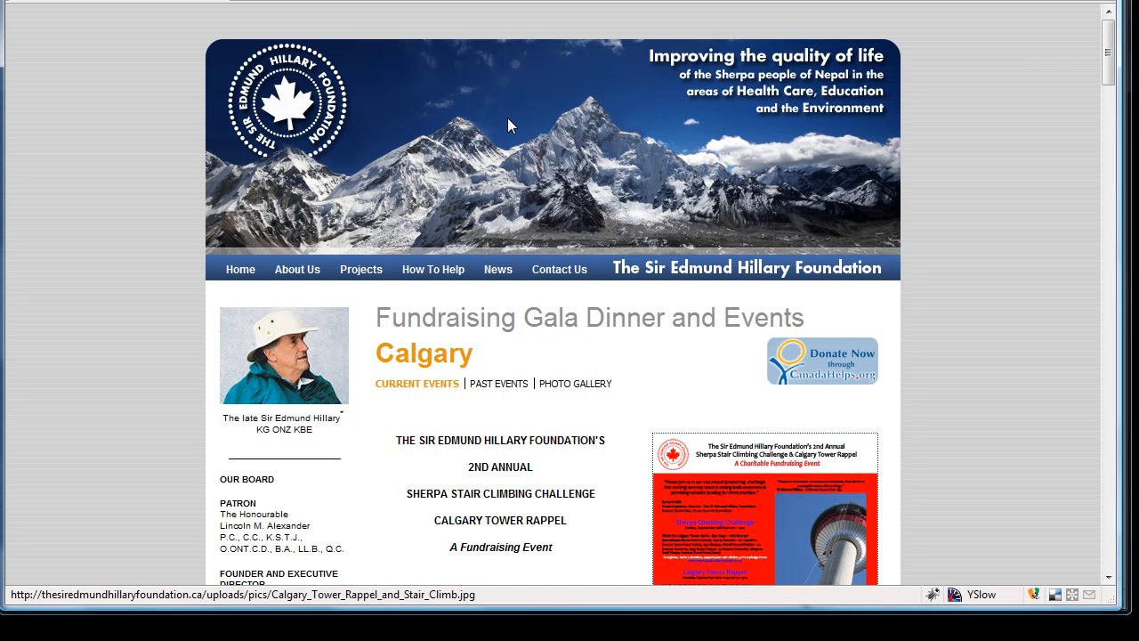
{"action": "mouse_move", "coordinate": [534, 393]}
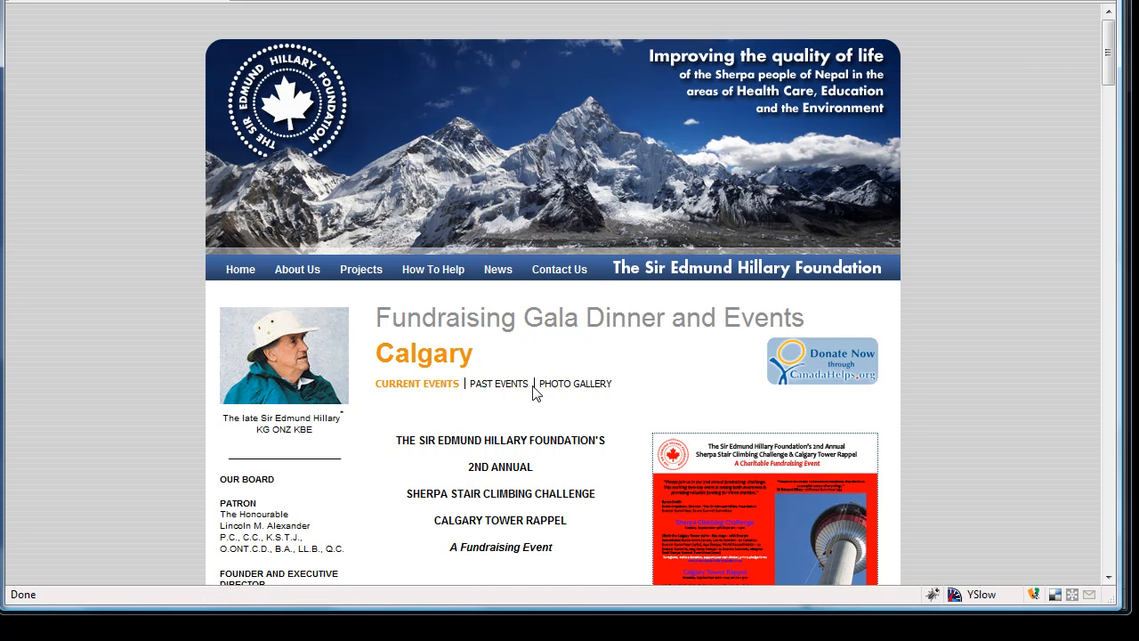
- Load the Web > Page module showing the page tree with Events and Calgary
{"action": "scroll", "scroll_direction": "down", "scroll_amount": 3}
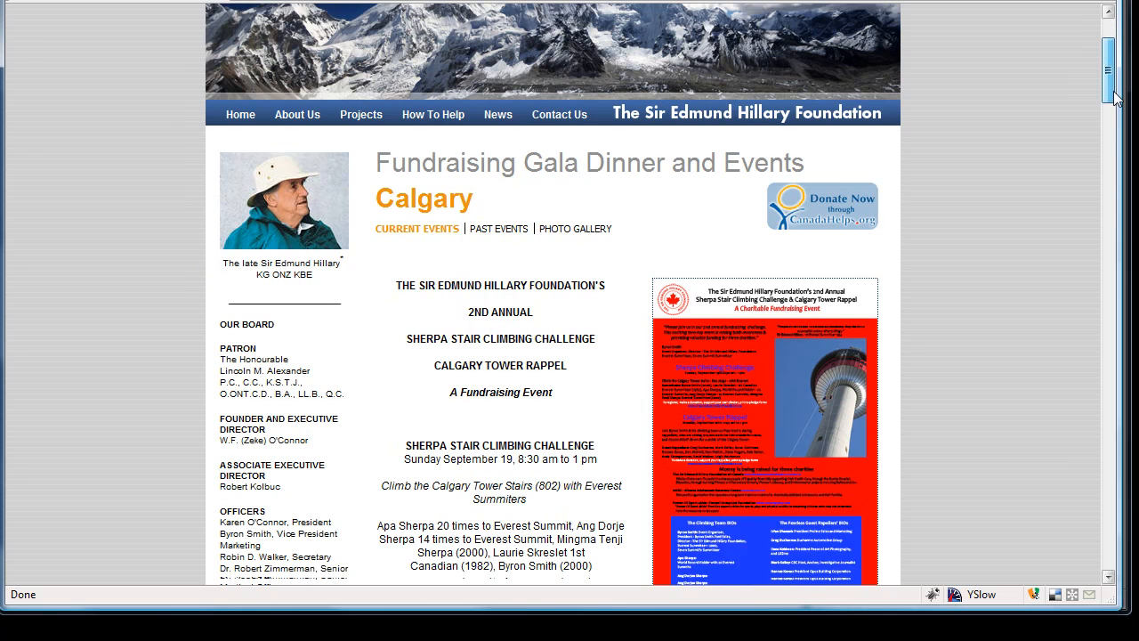
{"action": "scroll", "scroll_direction": "up", "scroll_amount": 3}
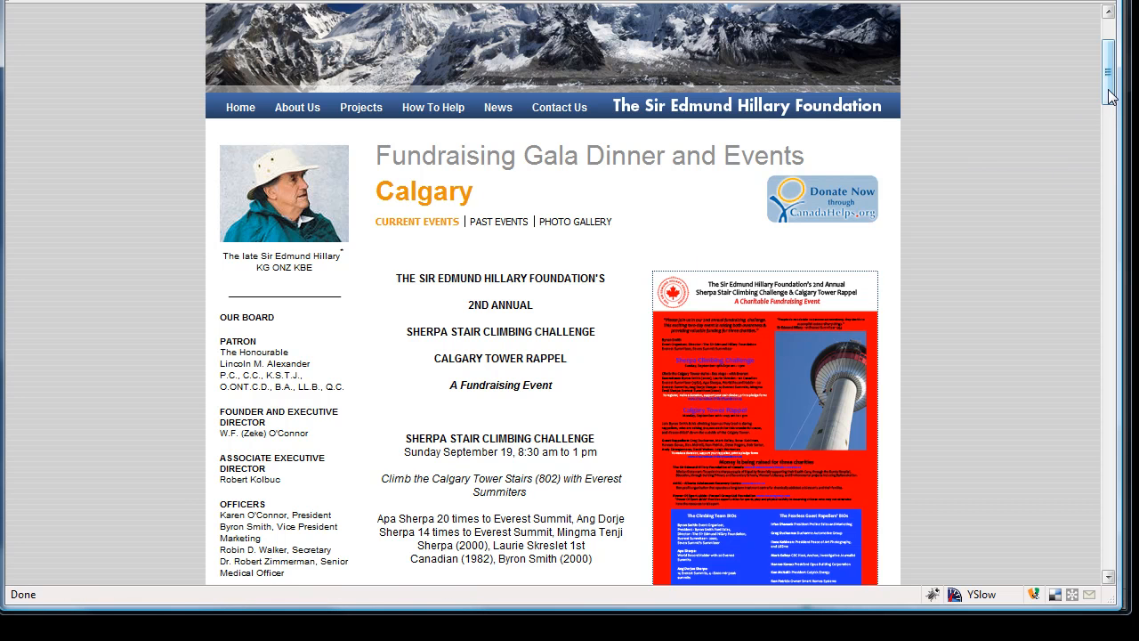
{"action": "scroll", "scroll_direction": "down", "scroll_amount": 3}
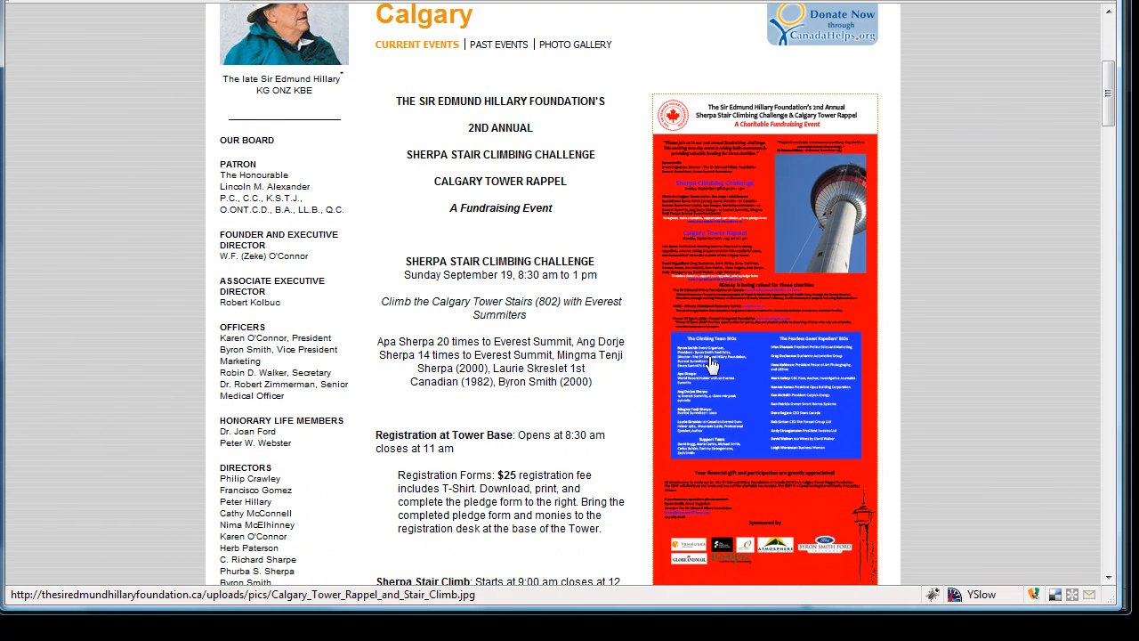
{"action": "mouse_move", "coordinate": [872, 226]}
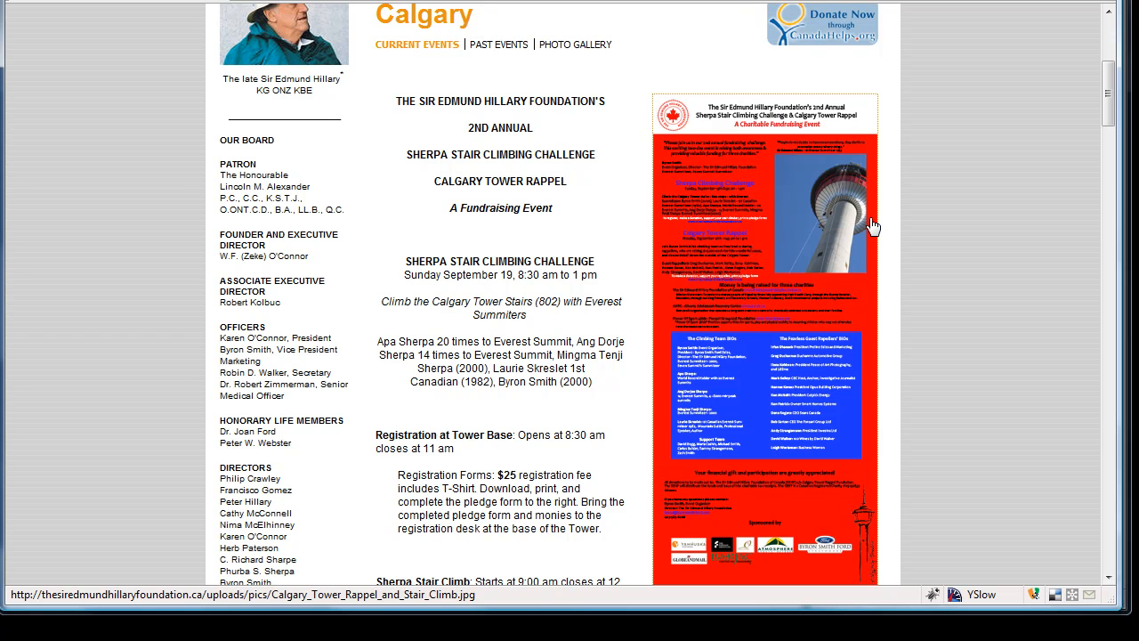
{"action": "mouse_move", "coordinate": [756, 206]}
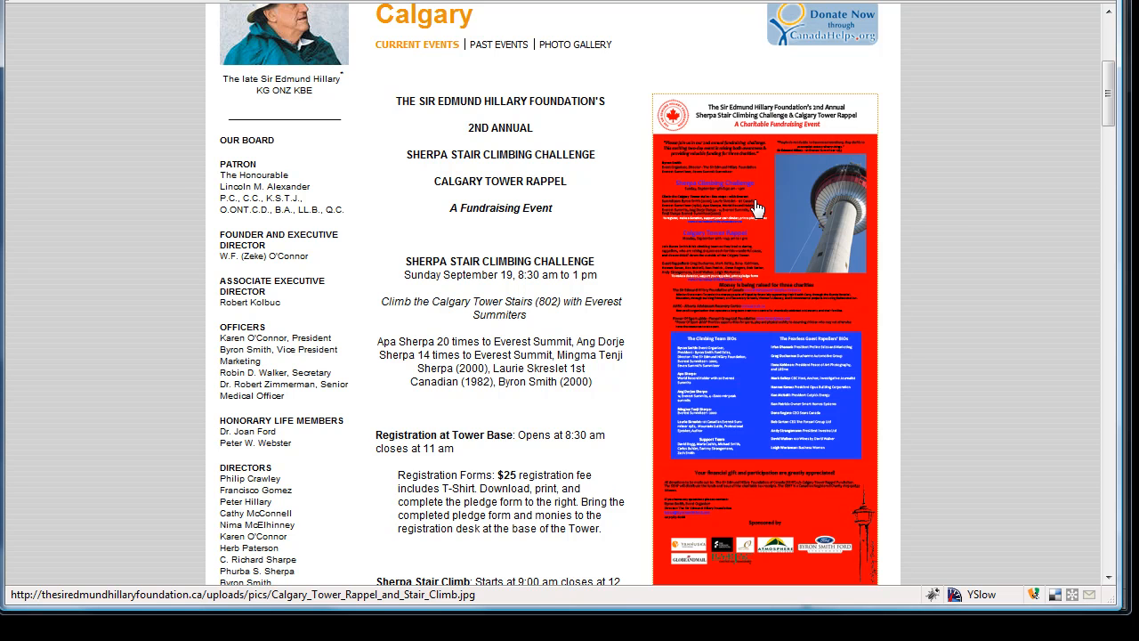
{"action": "mouse_move", "coordinate": [935, 221]}
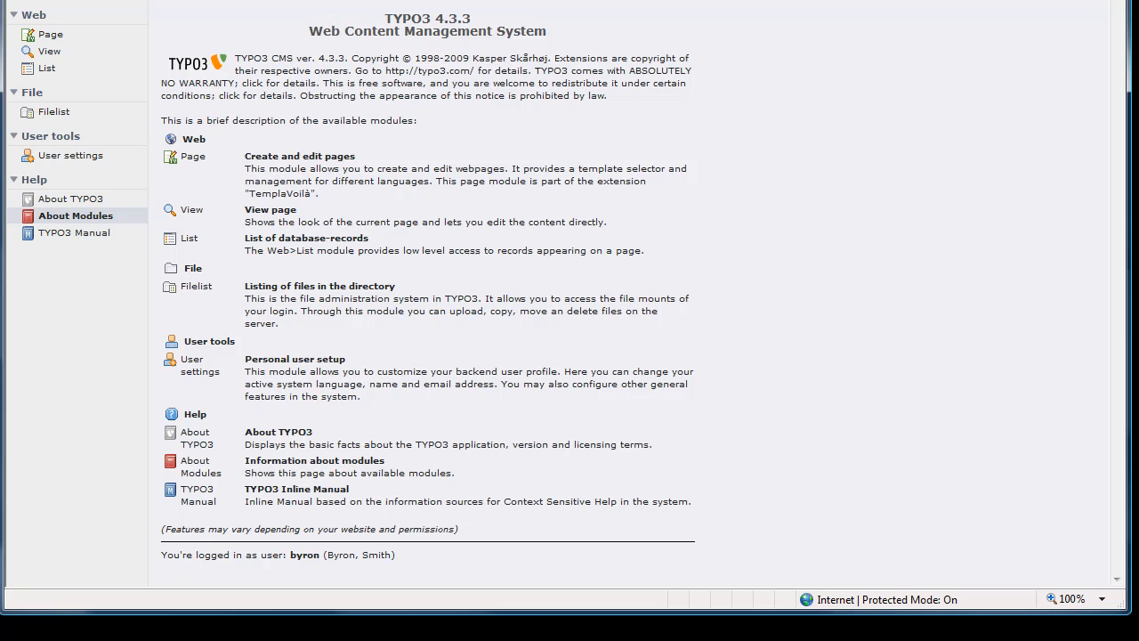
{"action": "mouse_move", "coordinate": [373, 162]}
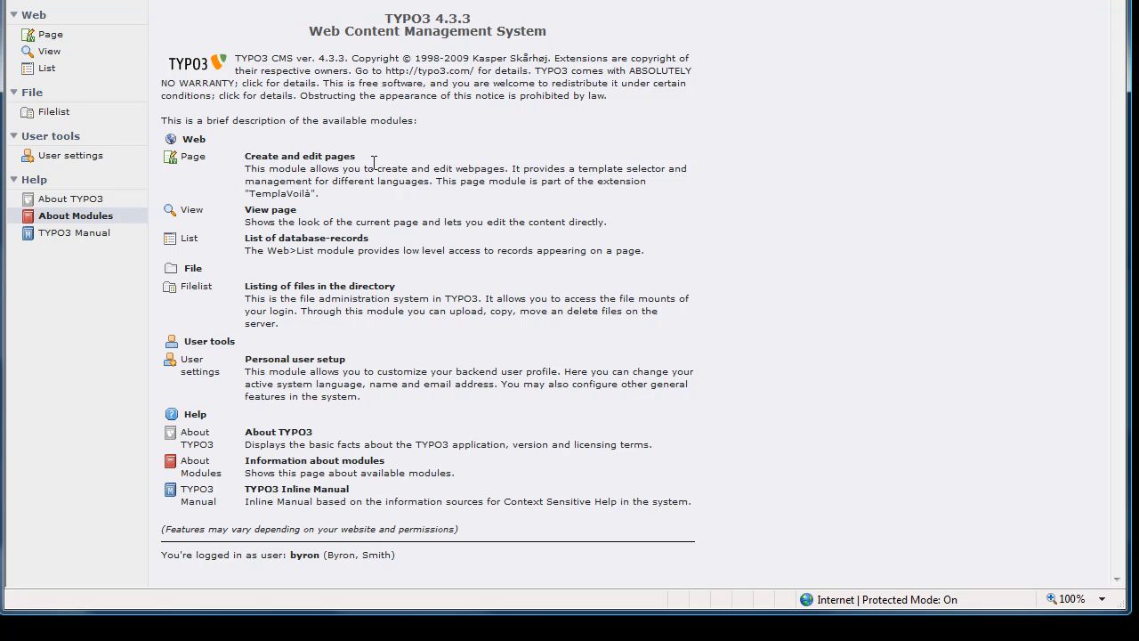
{"action": "left_click", "coordinate": [50, 34]}
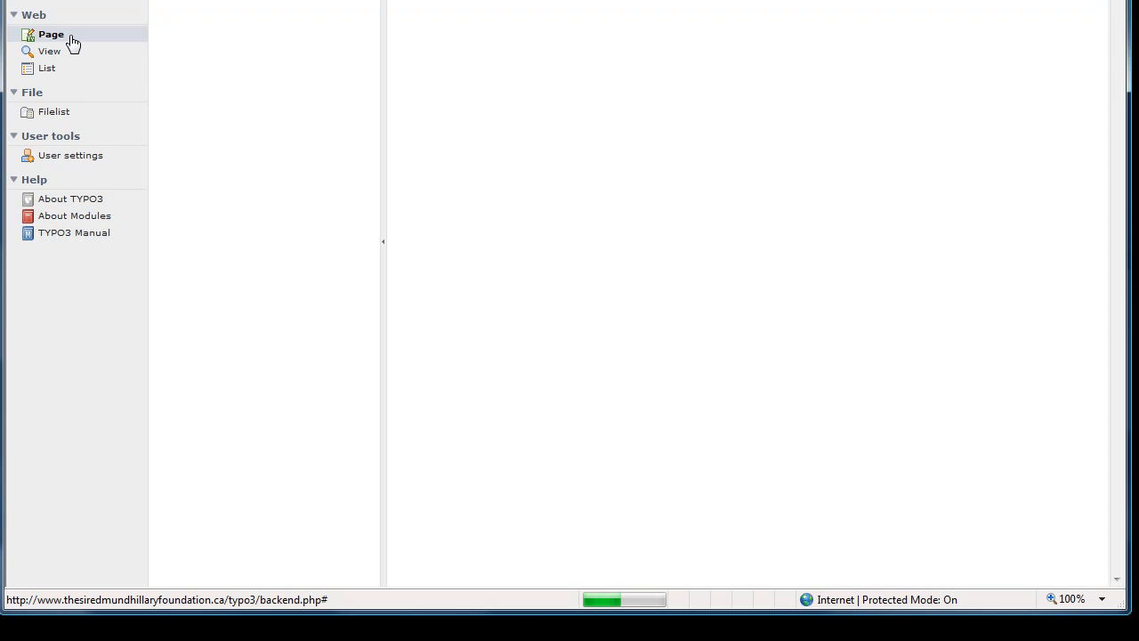
{"action": "left_click", "coordinate": [50, 34]}
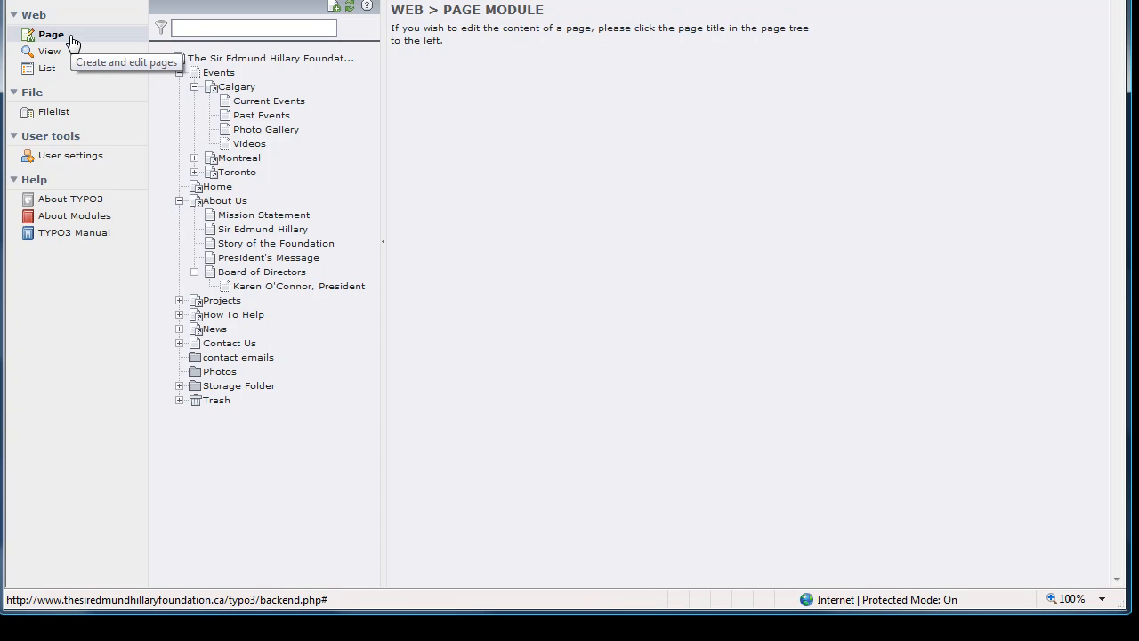
{"action": "mouse_move", "coordinate": [53, 110]}
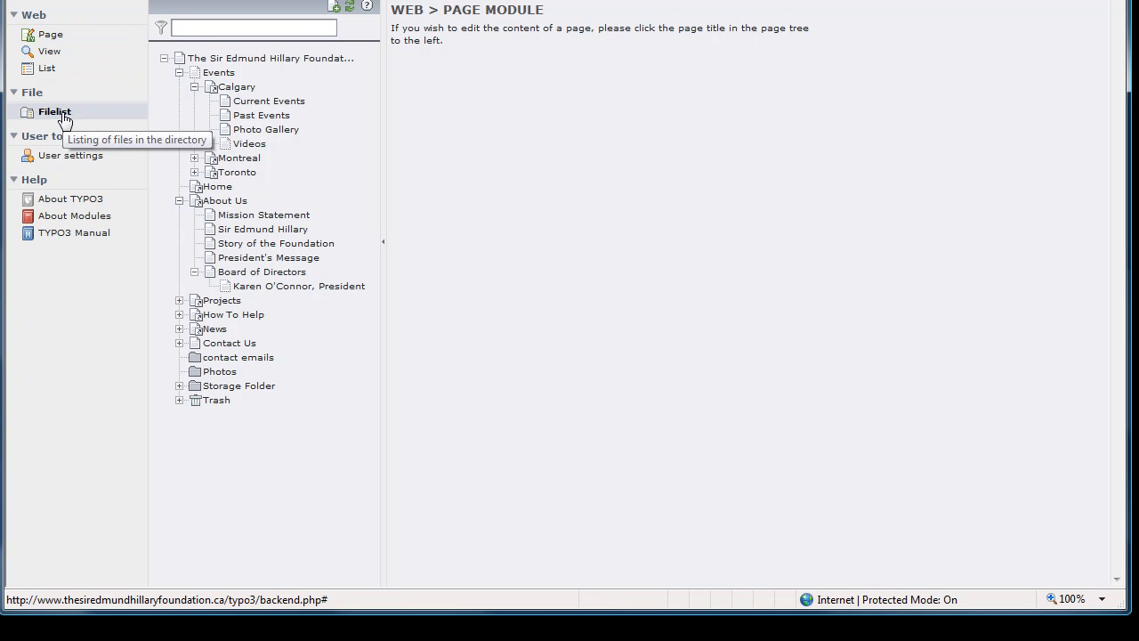
- Show the Filelist contents of the pdf/Calgary folder with its six files
{"action": "left_click", "coordinate": [54, 110]}
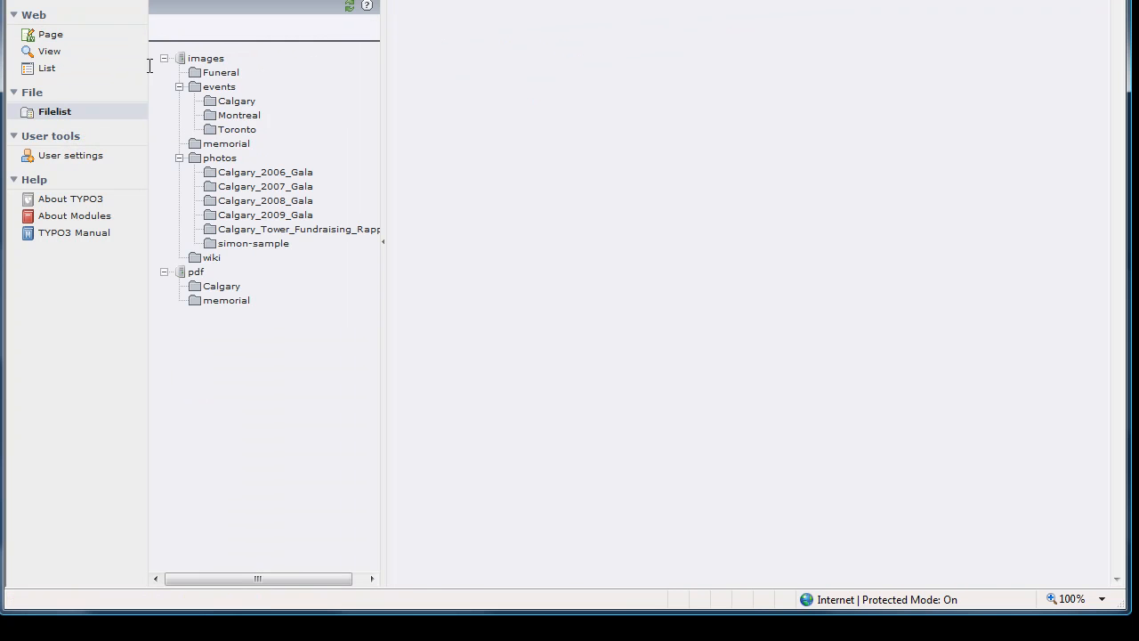
{"action": "mouse_move", "coordinate": [220, 284]}
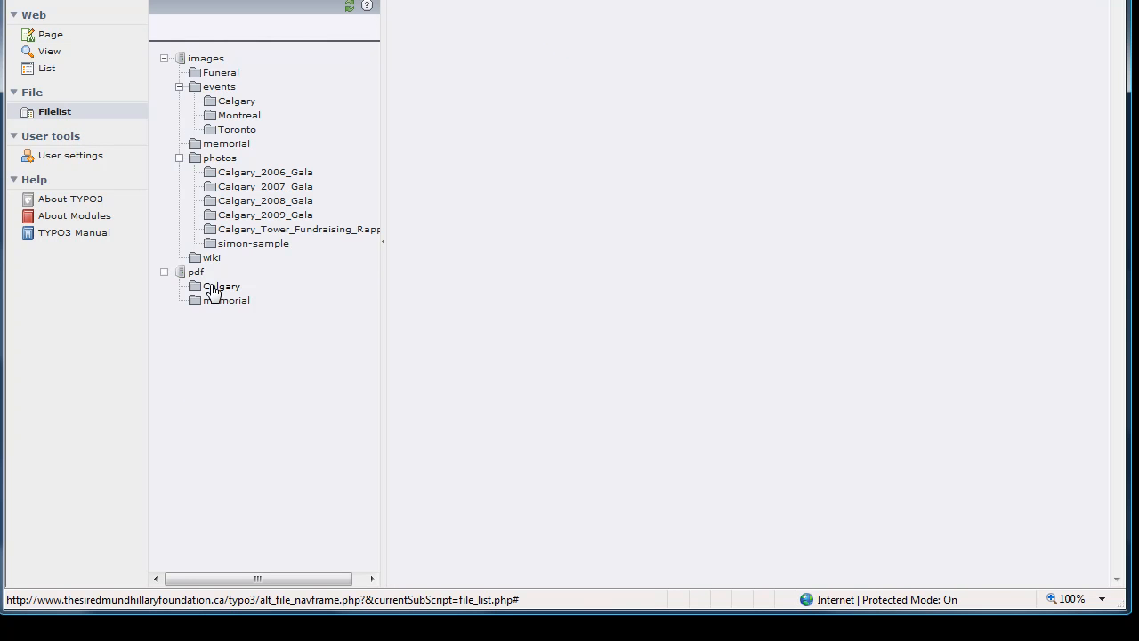
{"action": "left_click", "coordinate": [221, 284]}
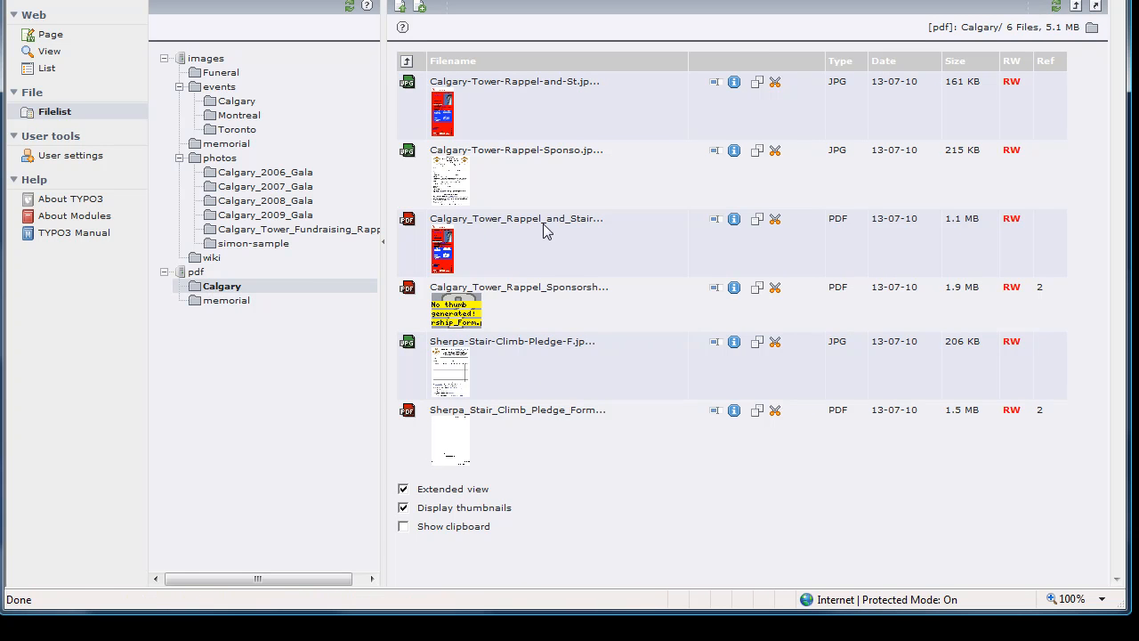
{"action": "mouse_move", "coordinate": [492, 240]}
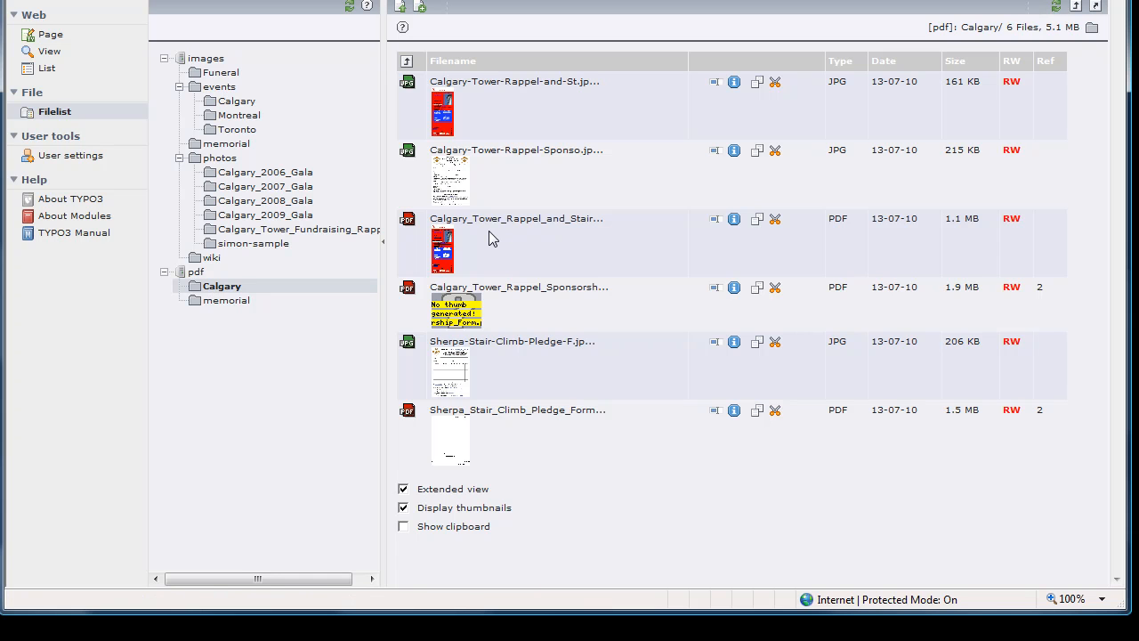
{"action": "mouse_move", "coordinate": [406, 224]}
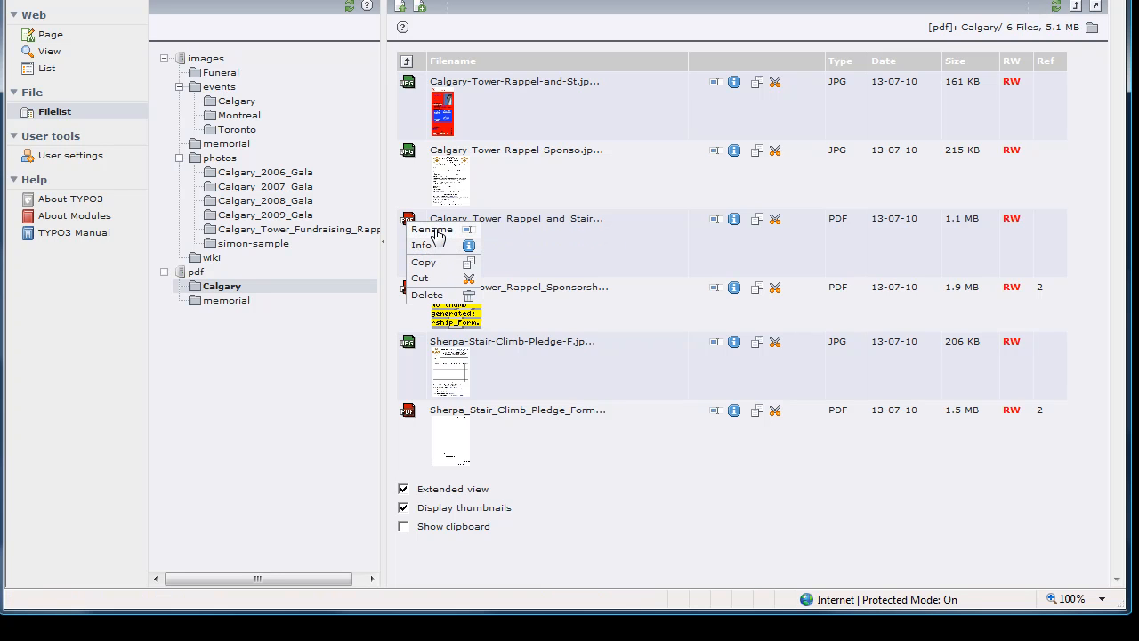
- Rename Calgary_Tower_Rappel_and_Stair_Climb.pdf with an old_ prefix
{"action": "left_click", "coordinate": [430, 228]}
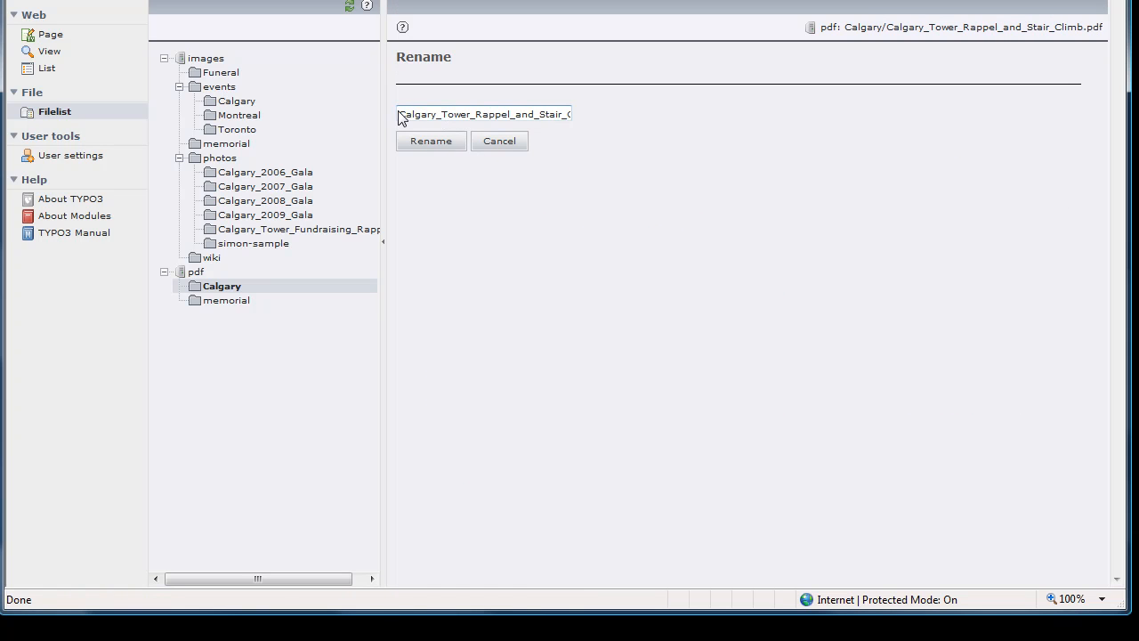
{"action": "type", "text": "old_"}
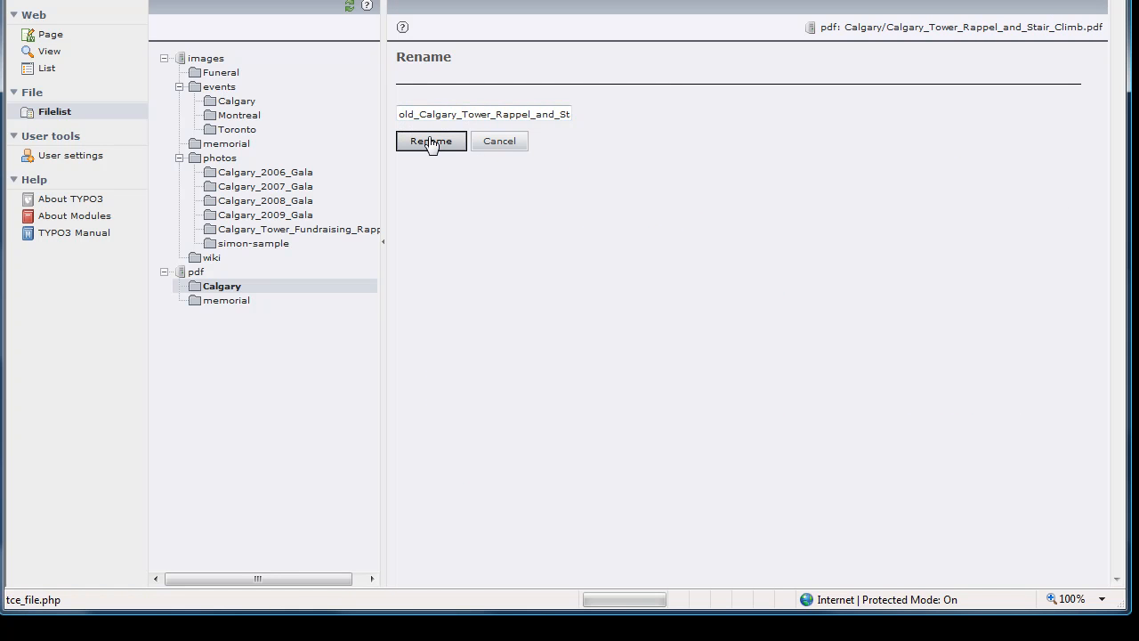
{"action": "left_click", "coordinate": [430, 140]}
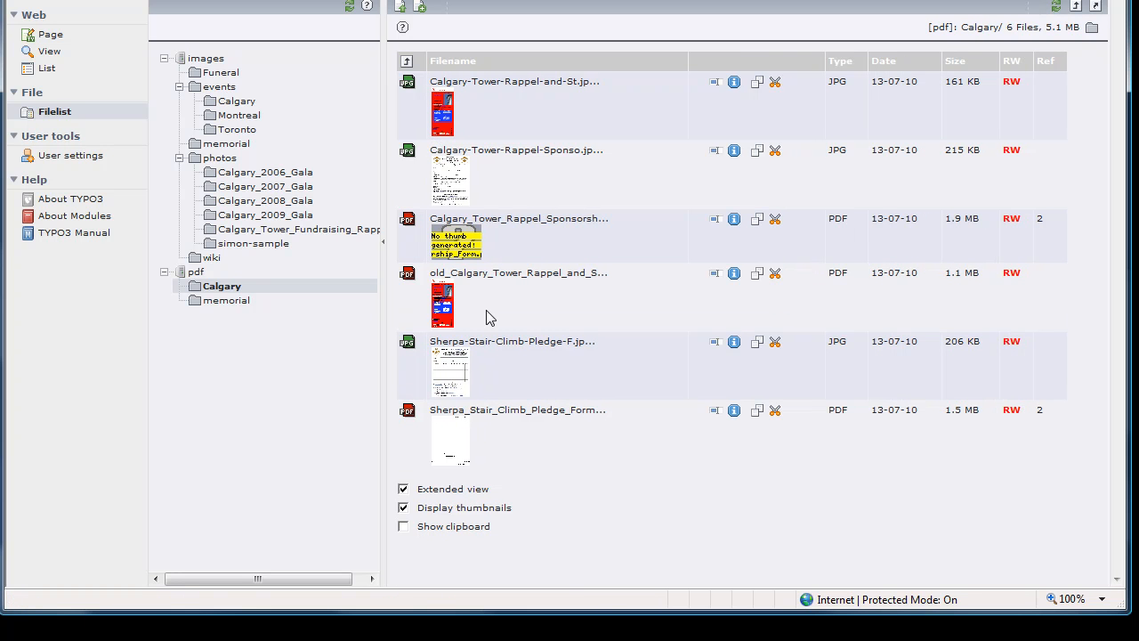
{"action": "mouse_move", "coordinate": [501, 314]}
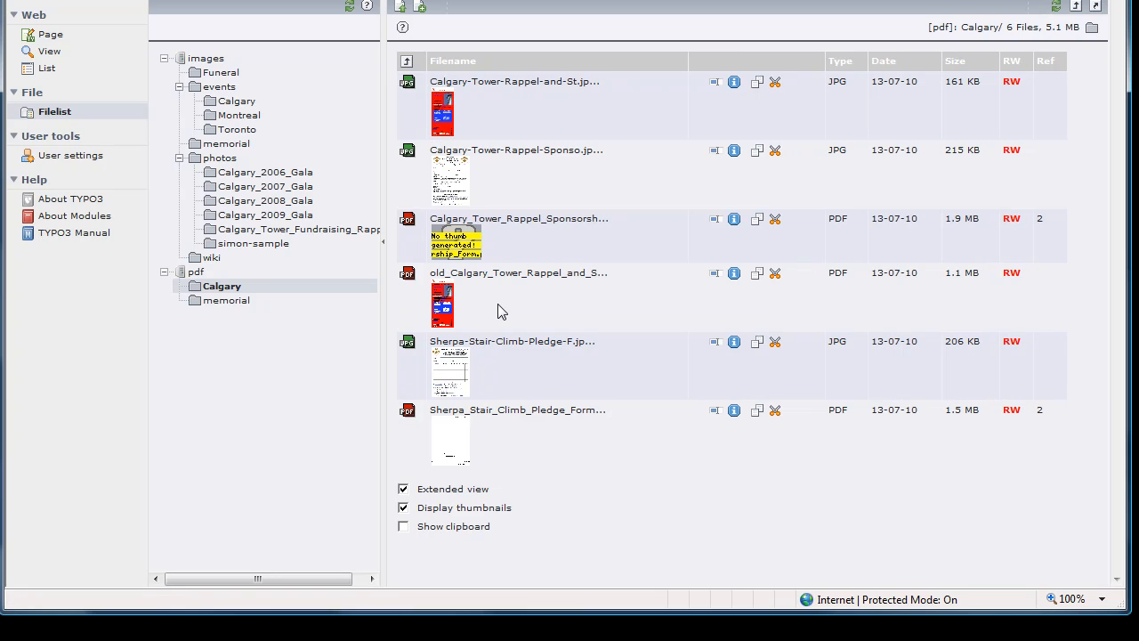
{"action": "mouse_move", "coordinate": [403, 7]}
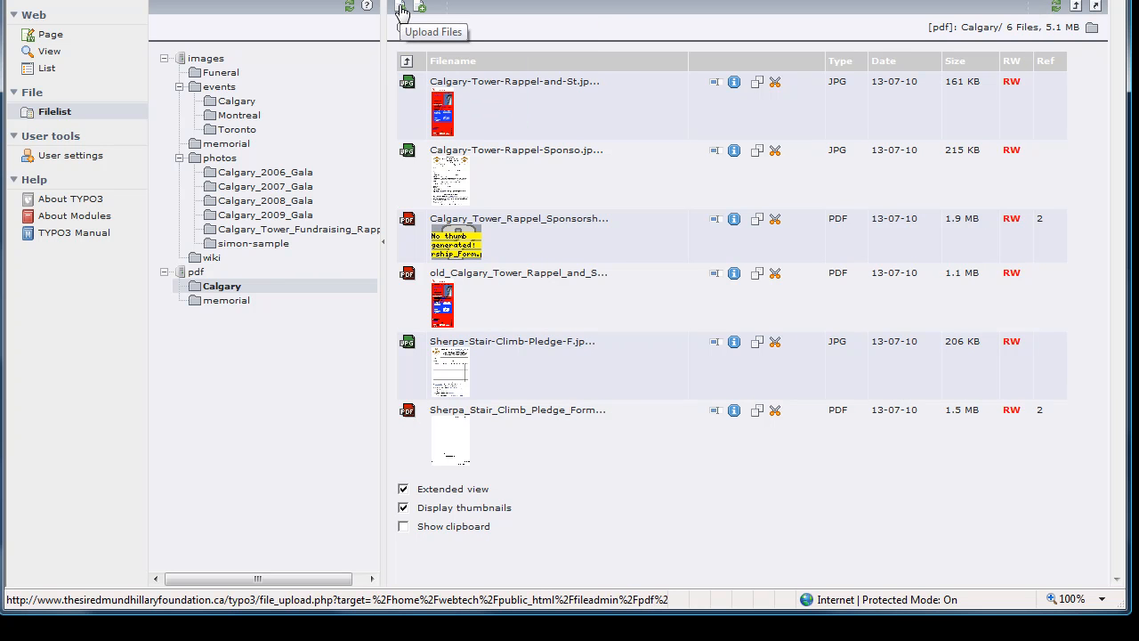
{"action": "mouse_move", "coordinate": [398, 18]}
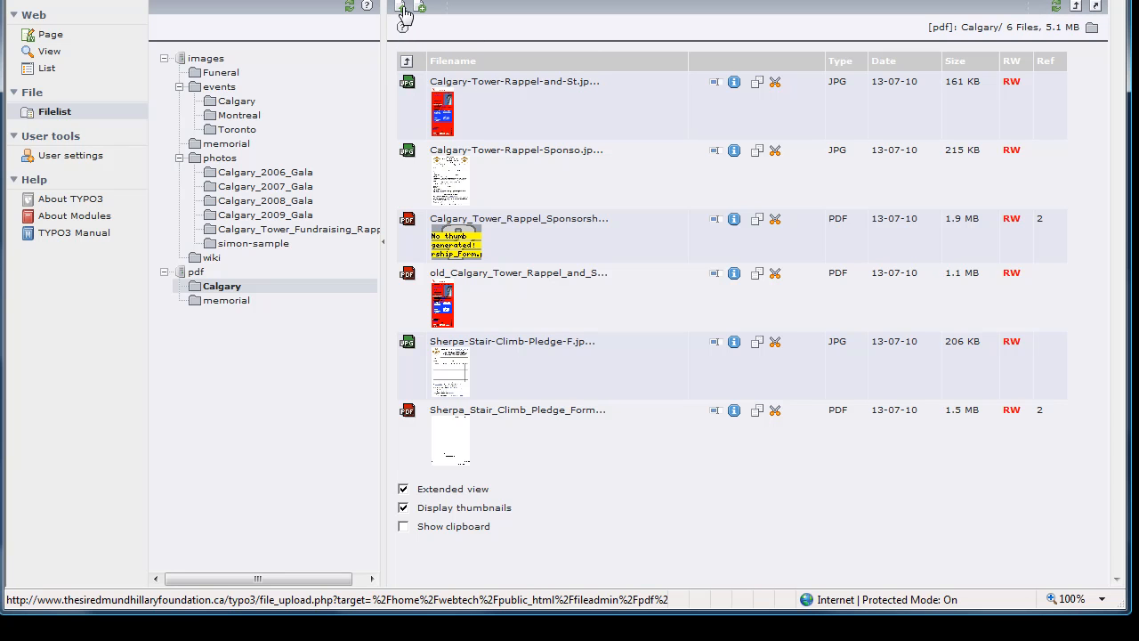
{"action": "mouse_move", "coordinate": [405, 9]}
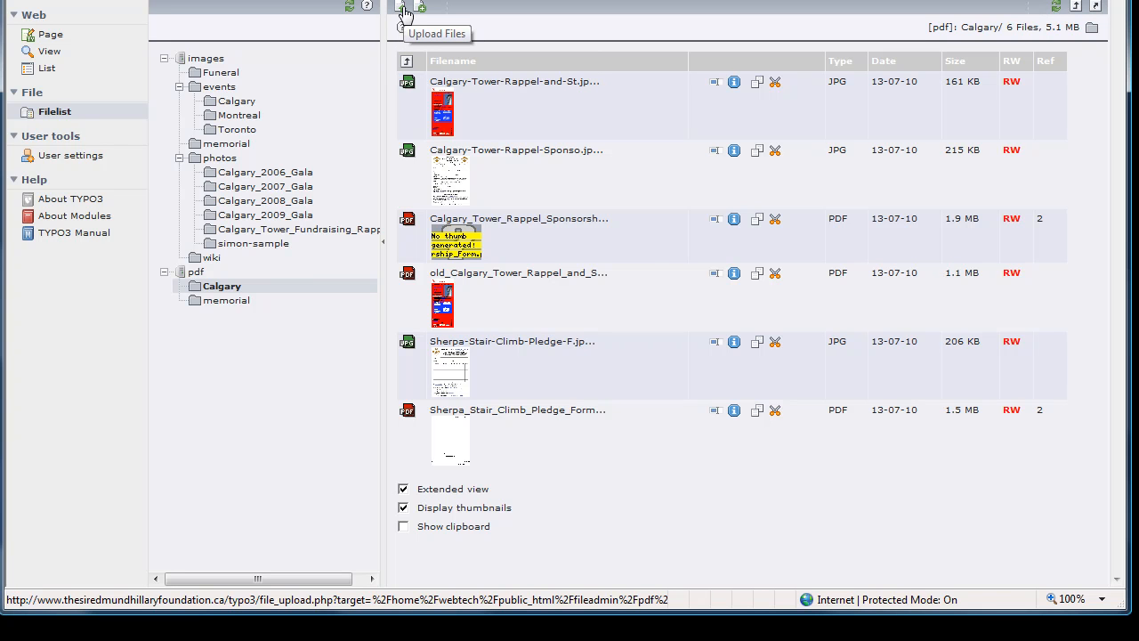
- Upload the new 4.6 MB Tower Rappel and Stair Climb PDF into pdf/Calgary, now listing seven files
{"action": "left_click", "coordinate": [402, 7]}
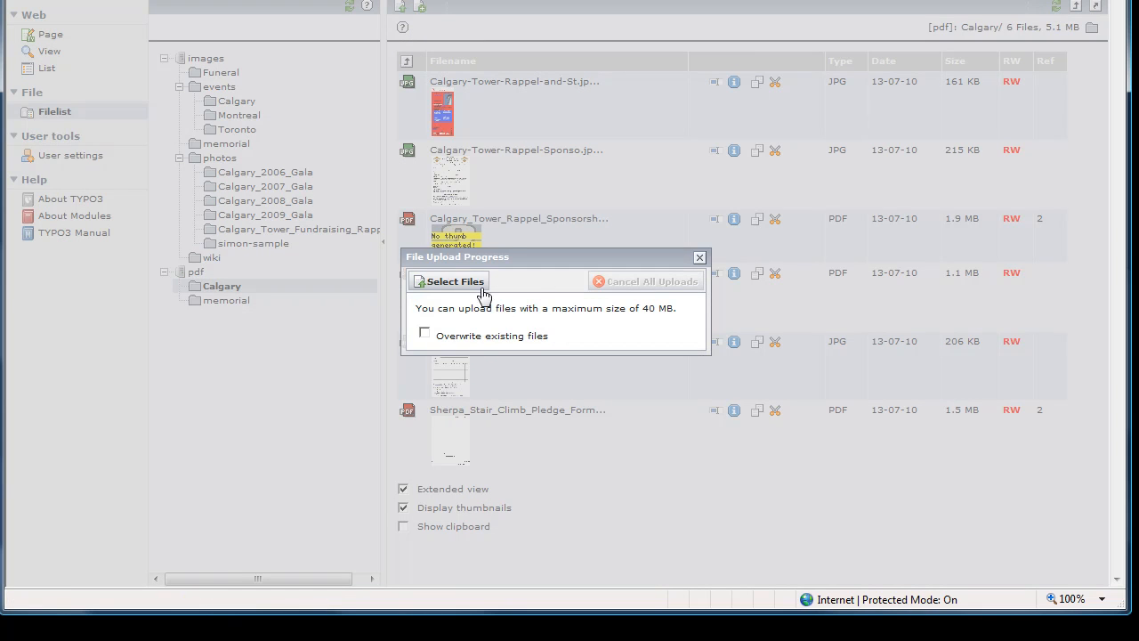
{"action": "left_click", "coordinate": [454, 281]}
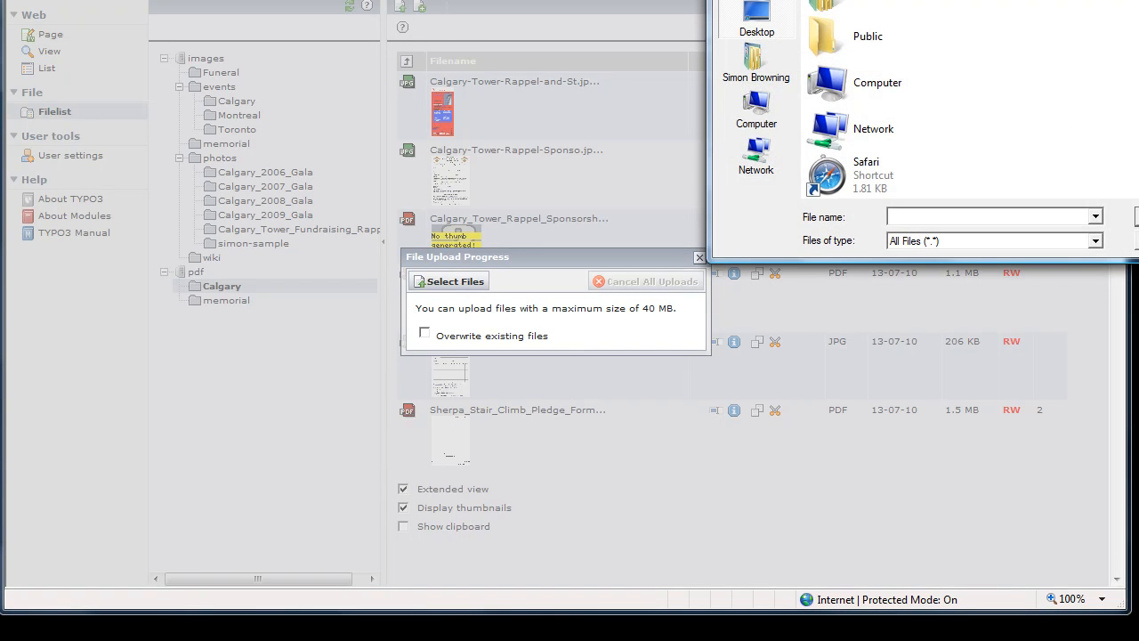
{"action": "left_click", "coordinate": [448, 281]}
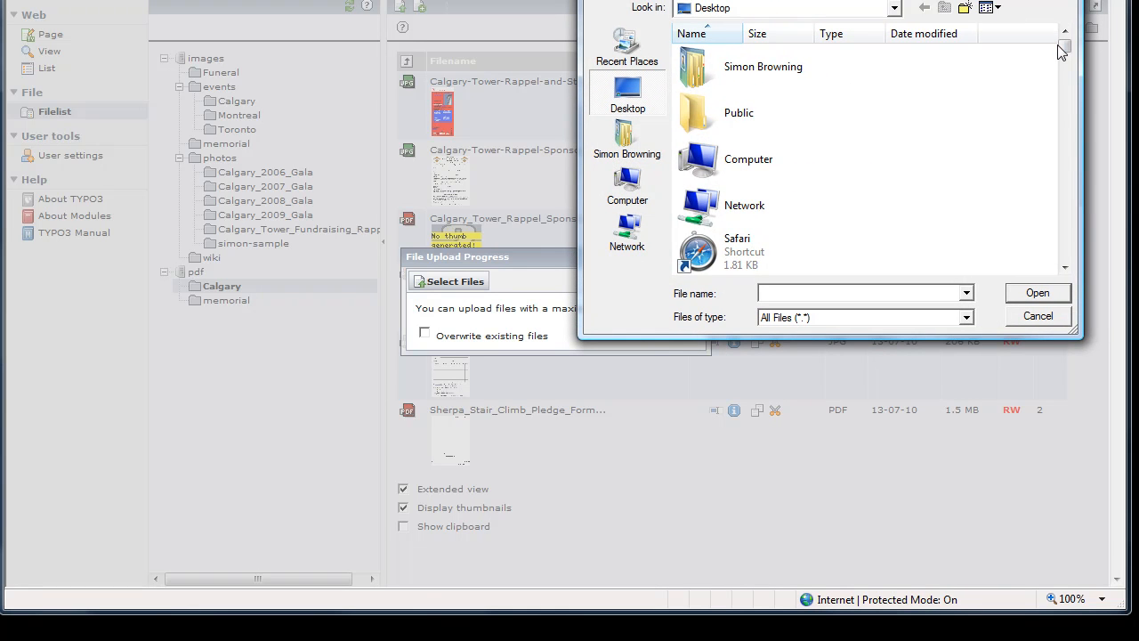
{"action": "scroll", "scroll_direction": "down", "scroll_amount": 3}
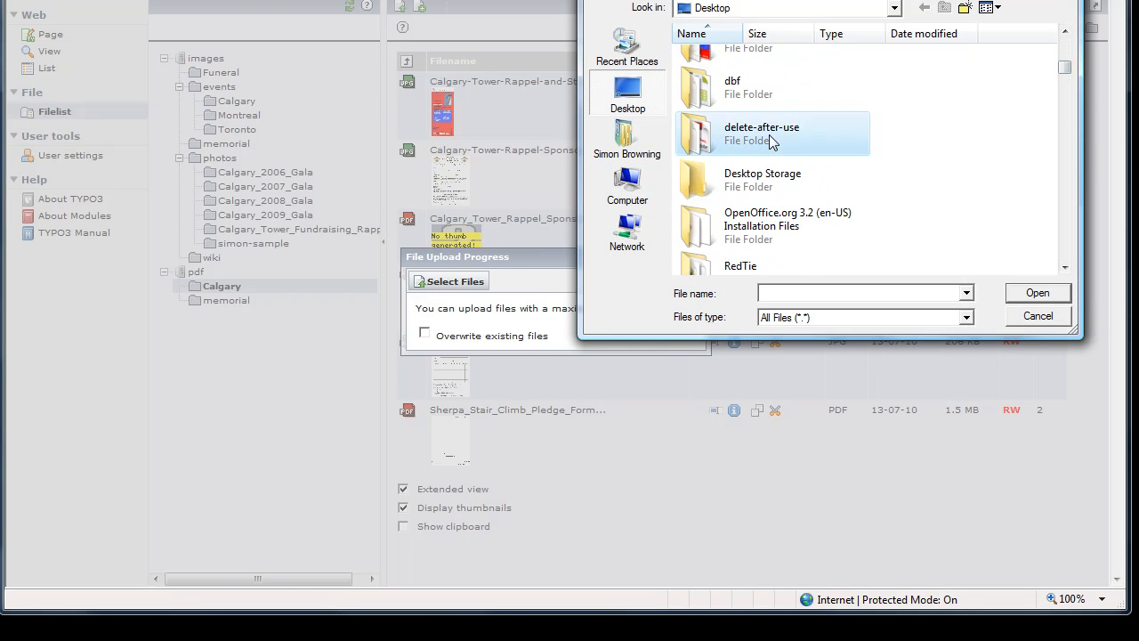
{"action": "double_click", "coordinate": [762, 134]}
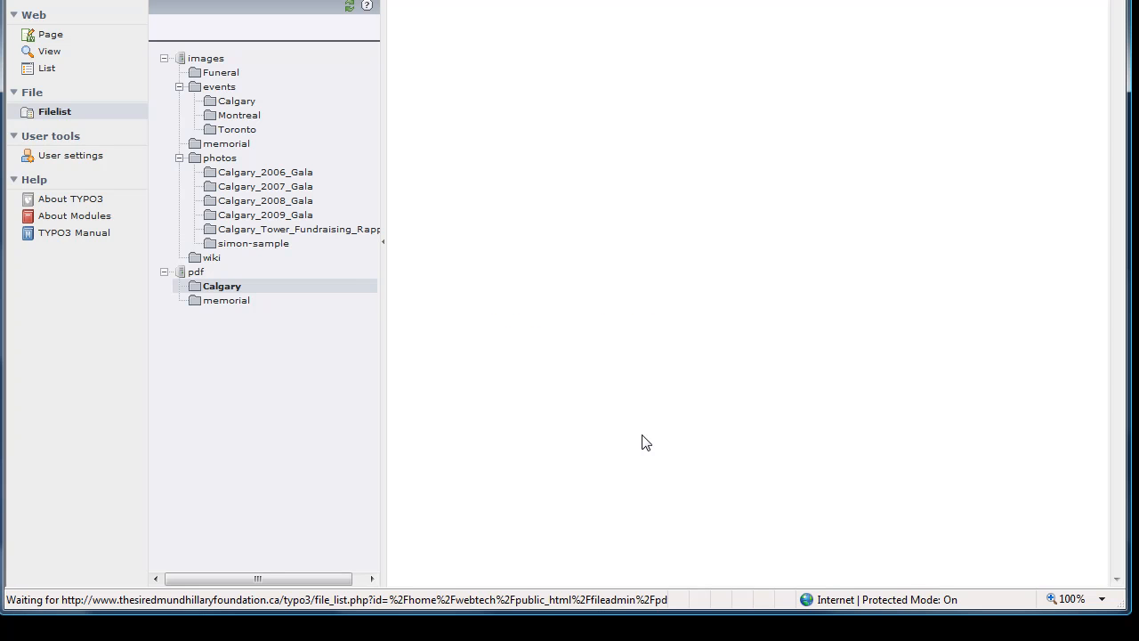
{"action": "left_click", "coordinate": [220, 285]}
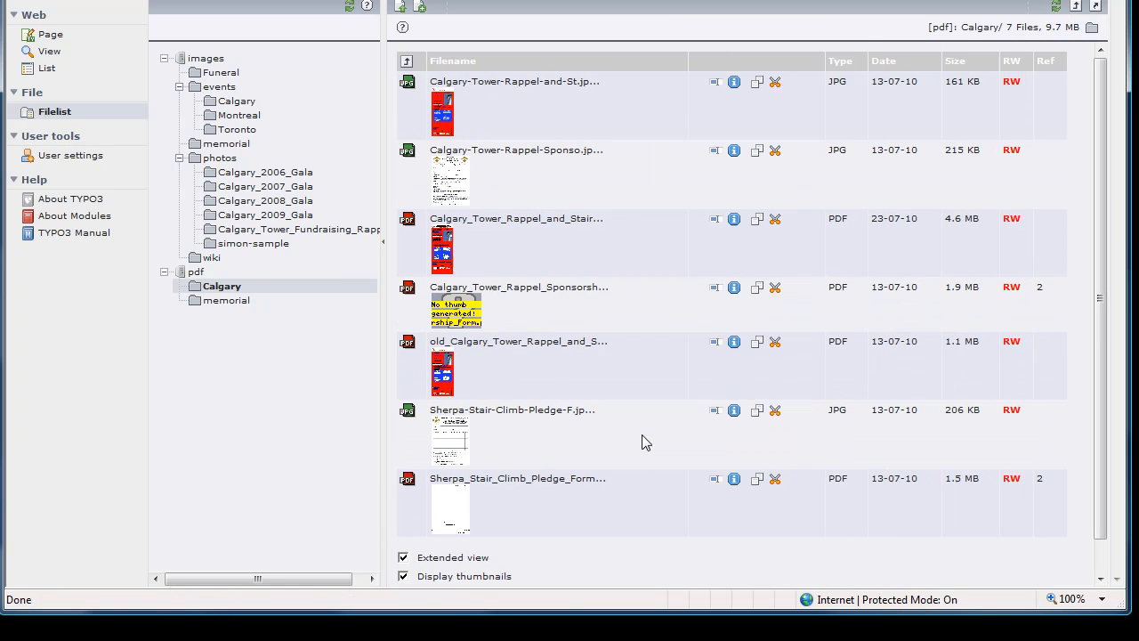
{"action": "mouse_move", "coordinate": [793, 343]}
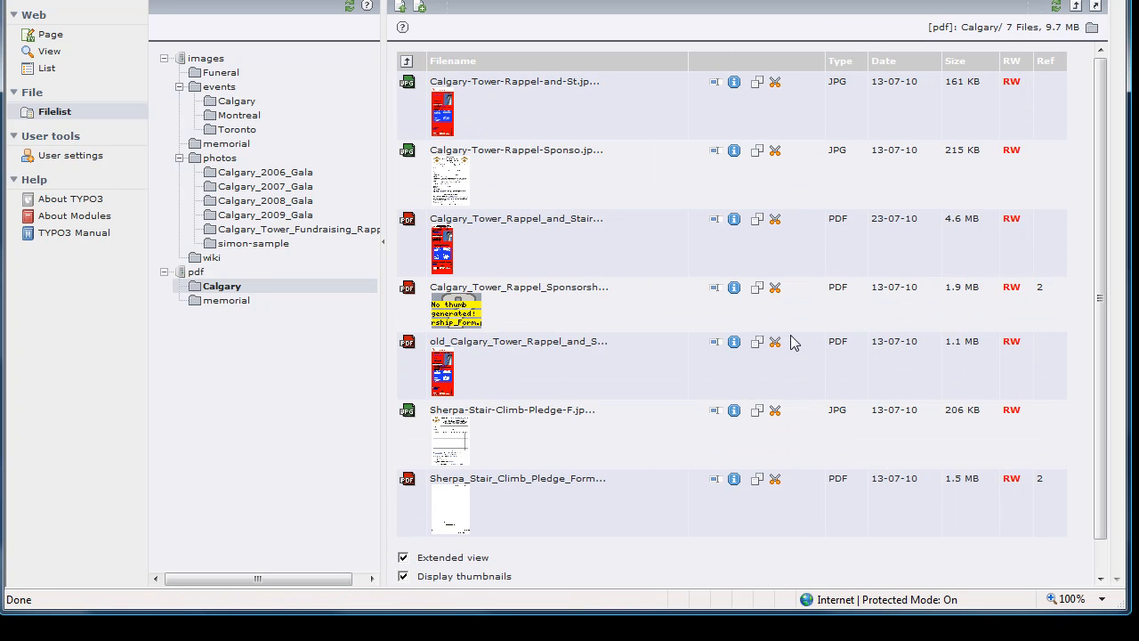
{"action": "mouse_move", "coordinate": [883, 217]}
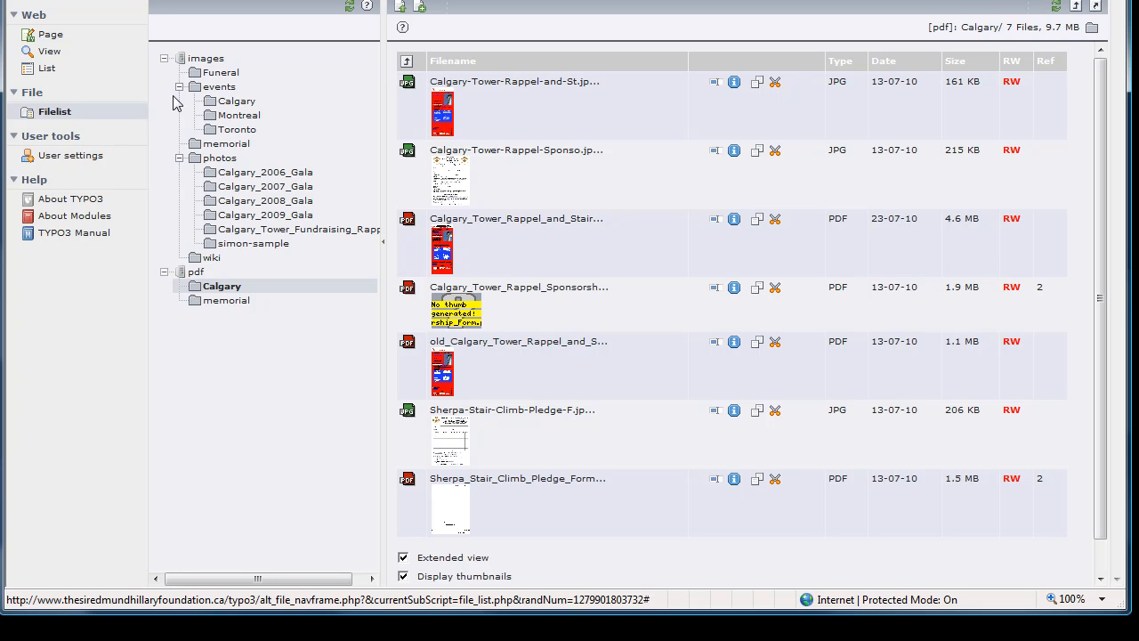
- Edit the event graphic image element on Events > Calgary > Current Events
{"action": "left_click", "coordinate": [49, 34]}
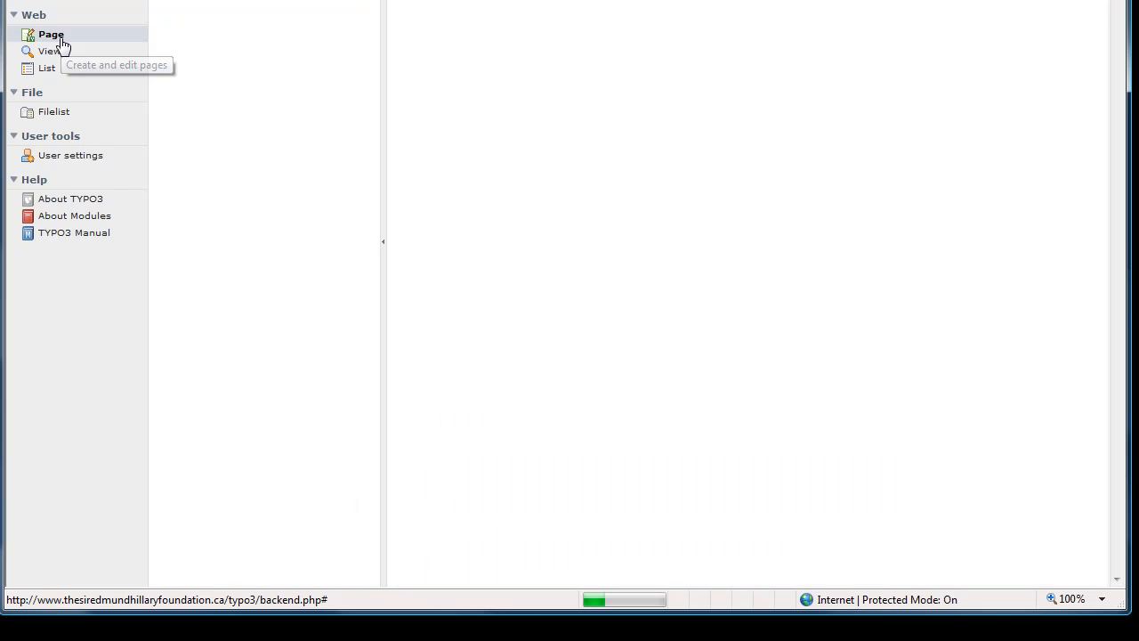
{"action": "left_click", "coordinate": [50, 33]}
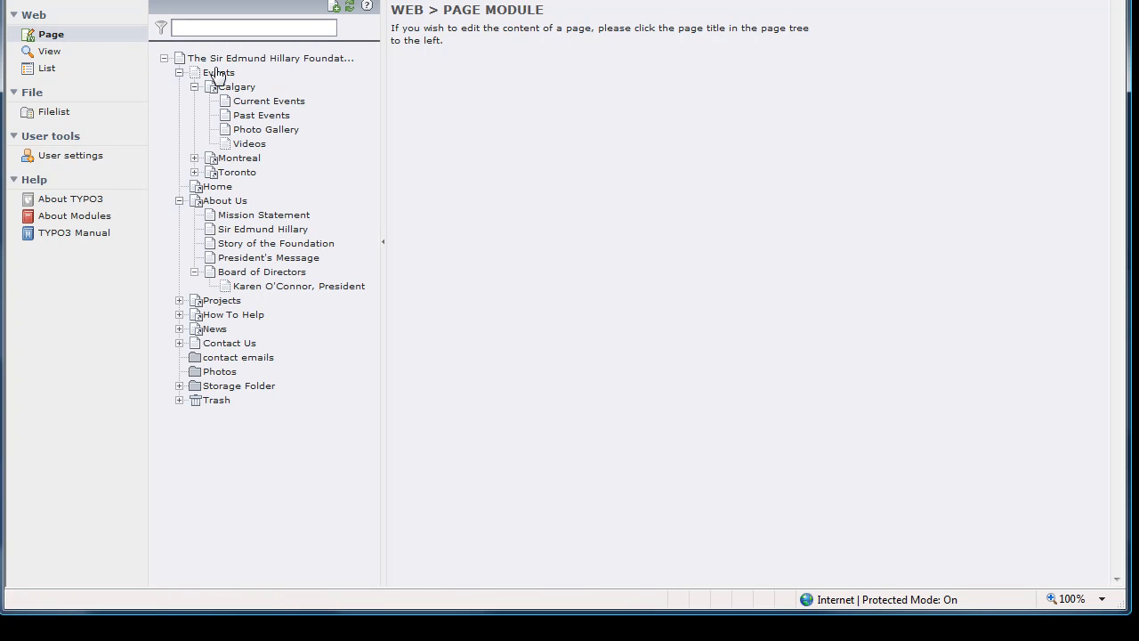
{"action": "left_click", "coordinate": [269, 99]}
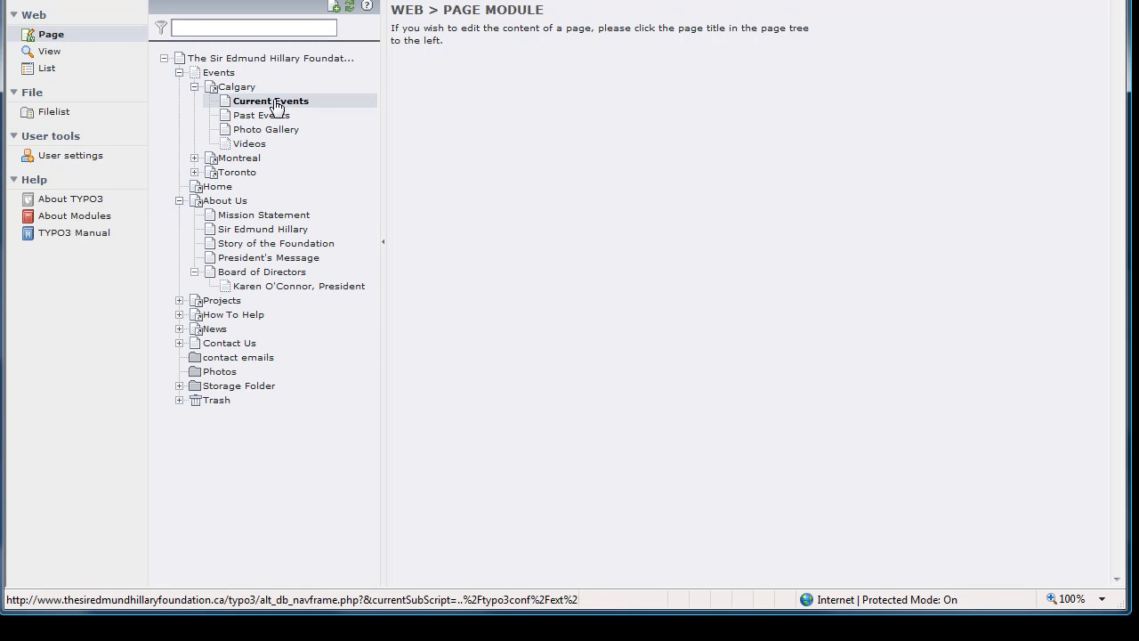
{"action": "left_click", "coordinate": [270, 100]}
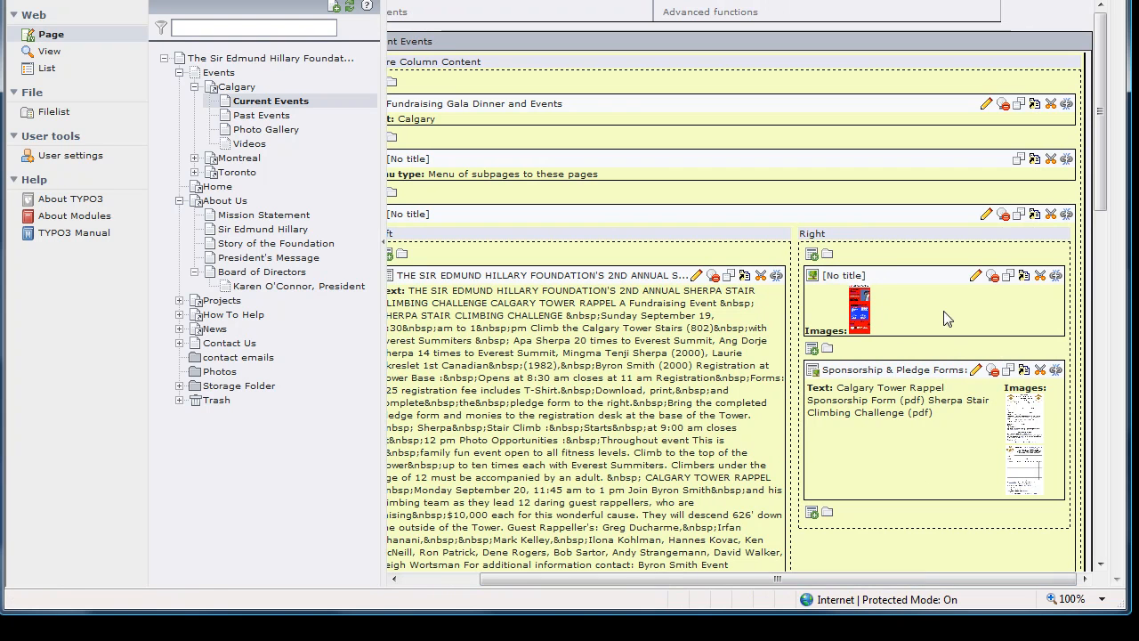
{"action": "mouse_move", "coordinate": [975, 275]}
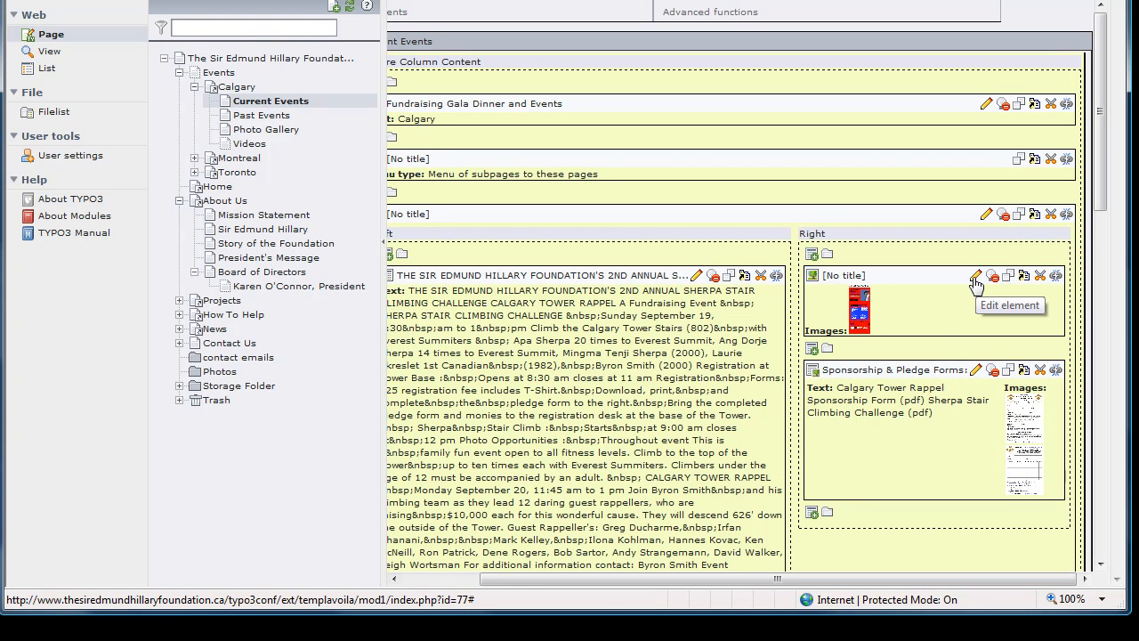
{"action": "left_click", "coordinate": [975, 274]}
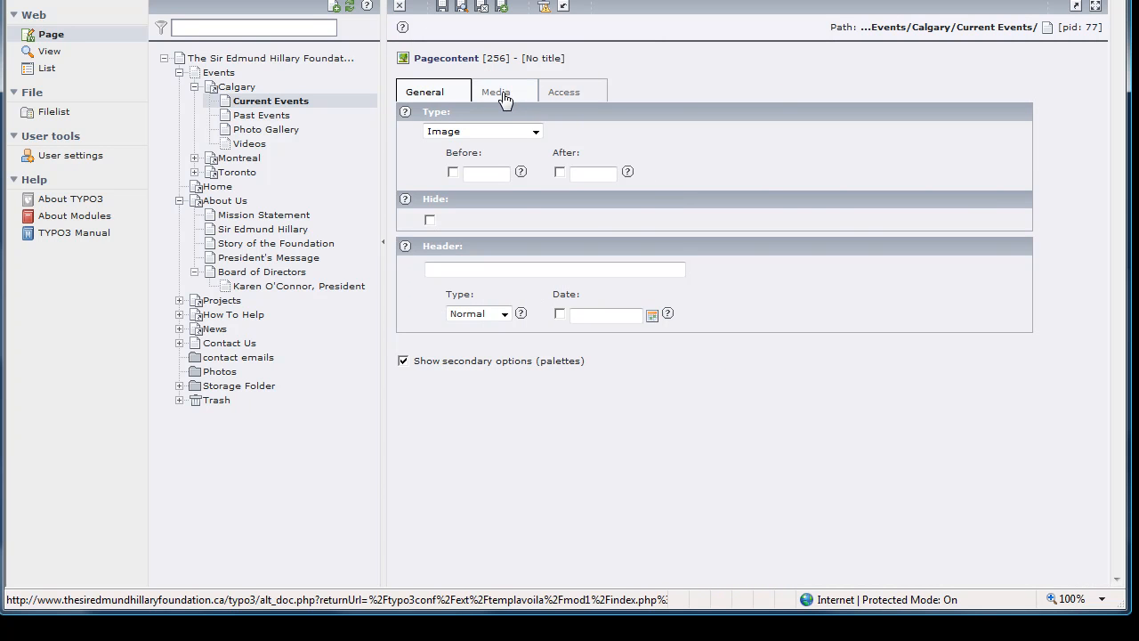
- Link the graphic on the Media tab to the new PDF in fileadmin/pdf/Calgary
{"action": "left_click", "coordinate": [495, 92]}
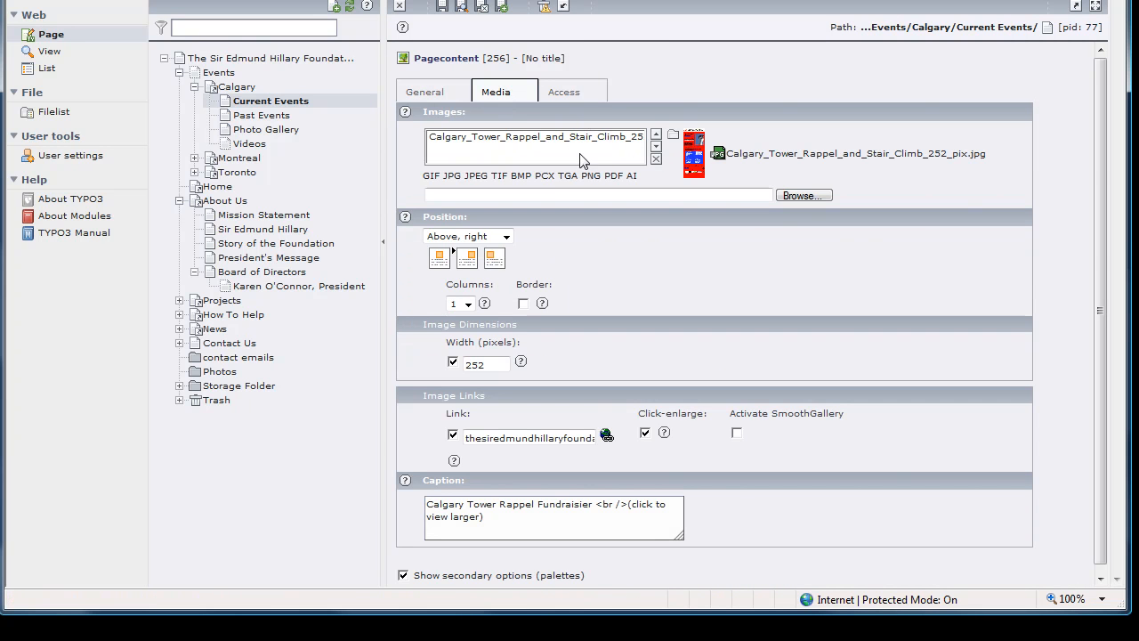
{"action": "mouse_move", "coordinate": [512, 393]}
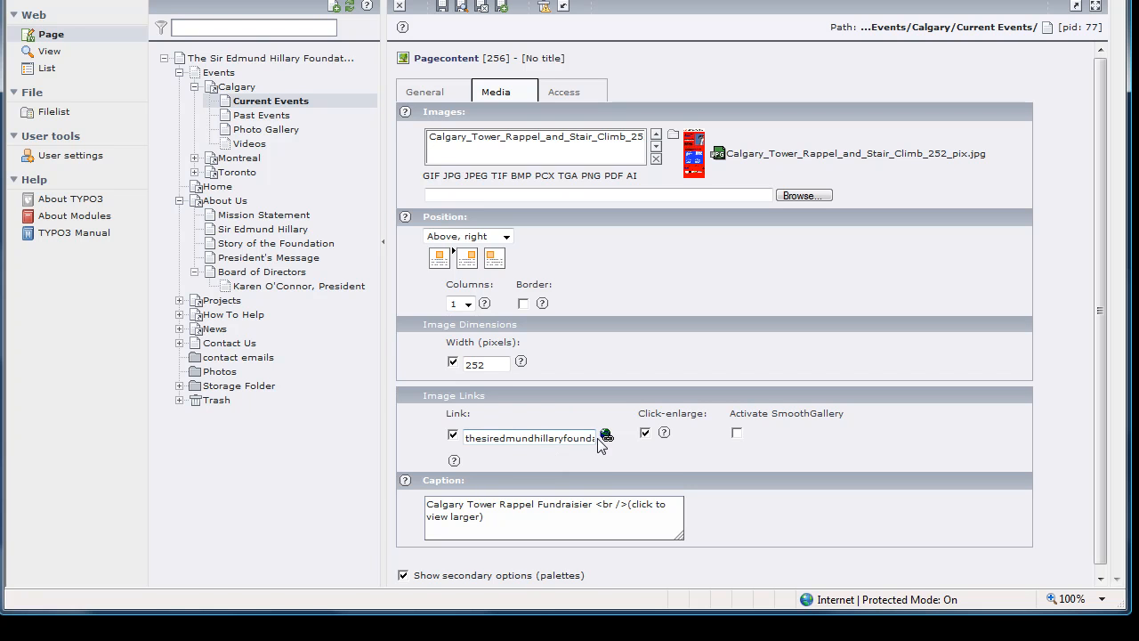
{"action": "mouse_move", "coordinate": [605, 434]}
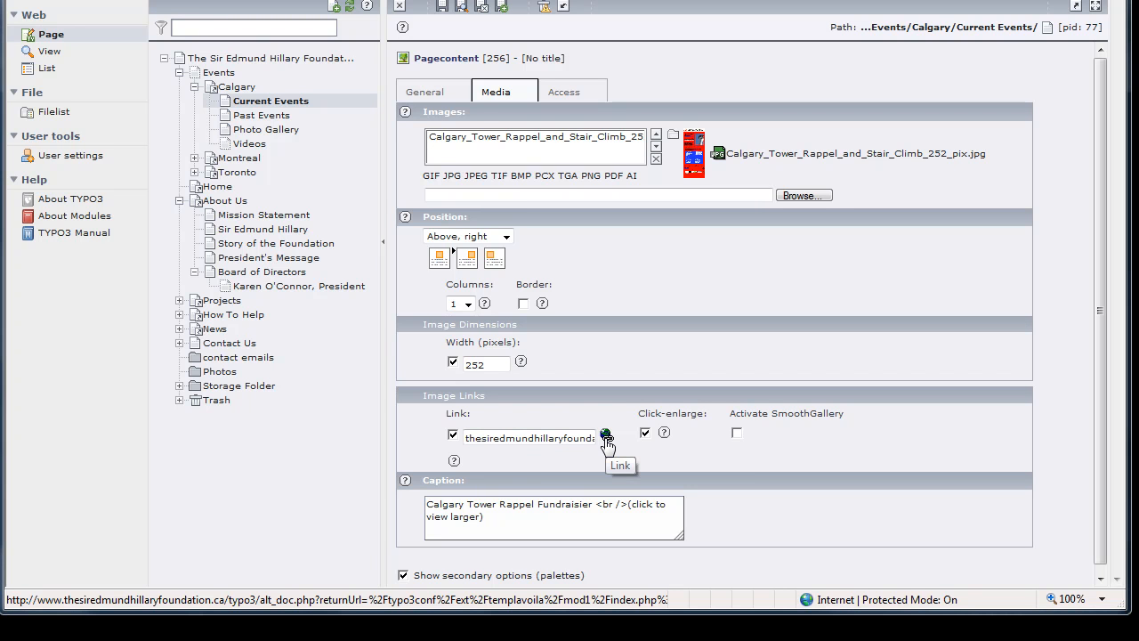
{"action": "left_click", "coordinate": [605, 434]}
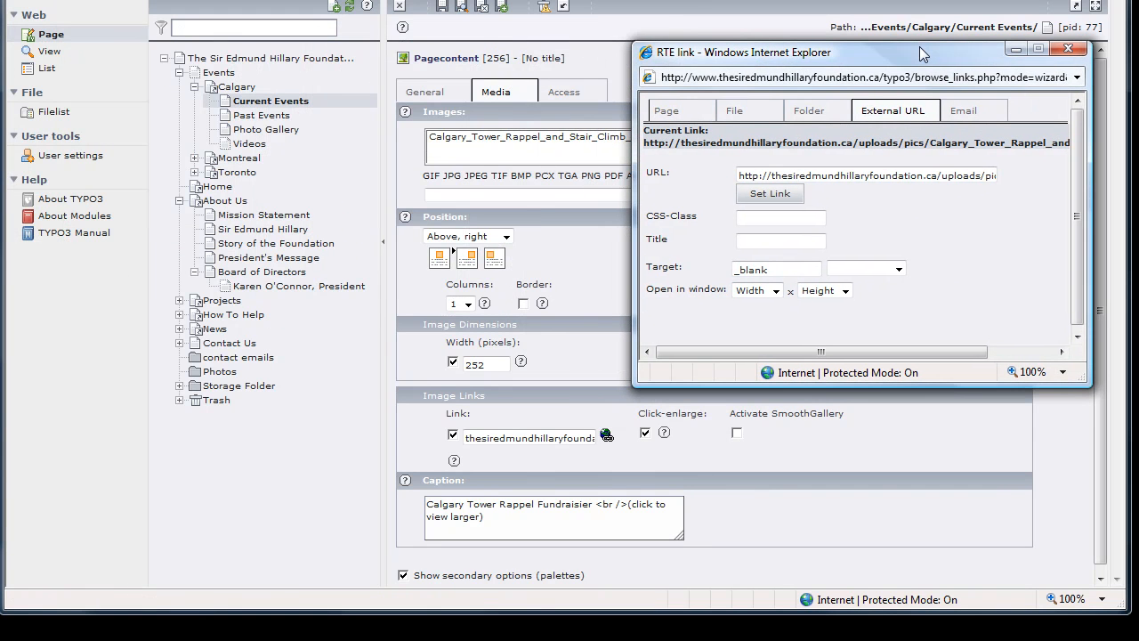
{"action": "mouse_move", "coordinate": [733, 111]}
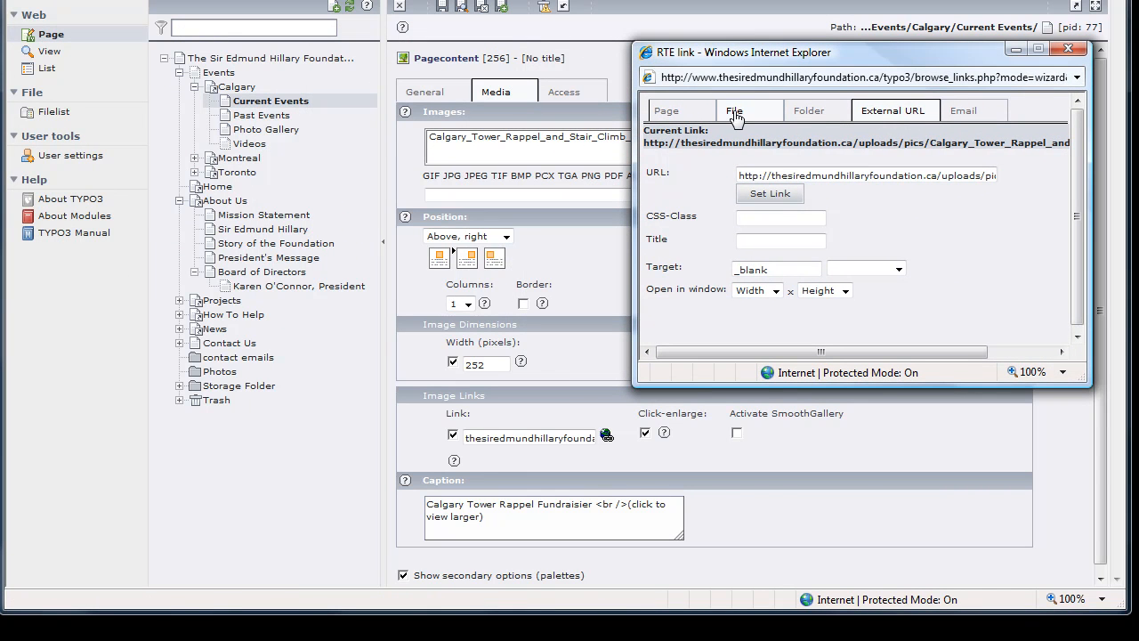
{"action": "left_click", "coordinate": [733, 110]}
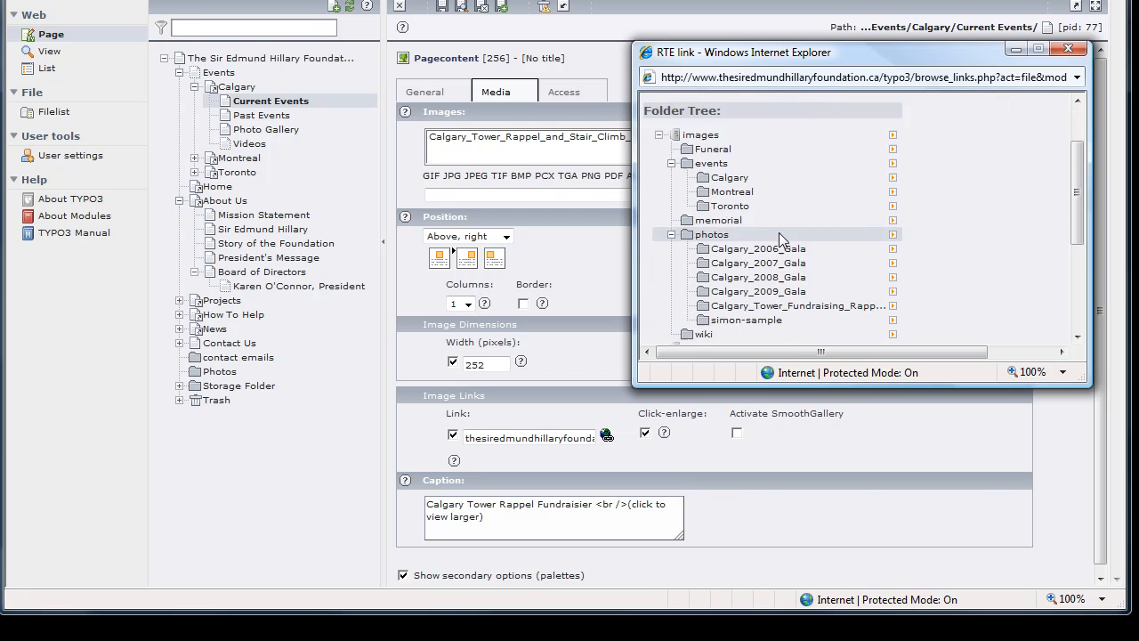
{"action": "scroll", "scroll_direction": "down", "scroll_amount": 3}
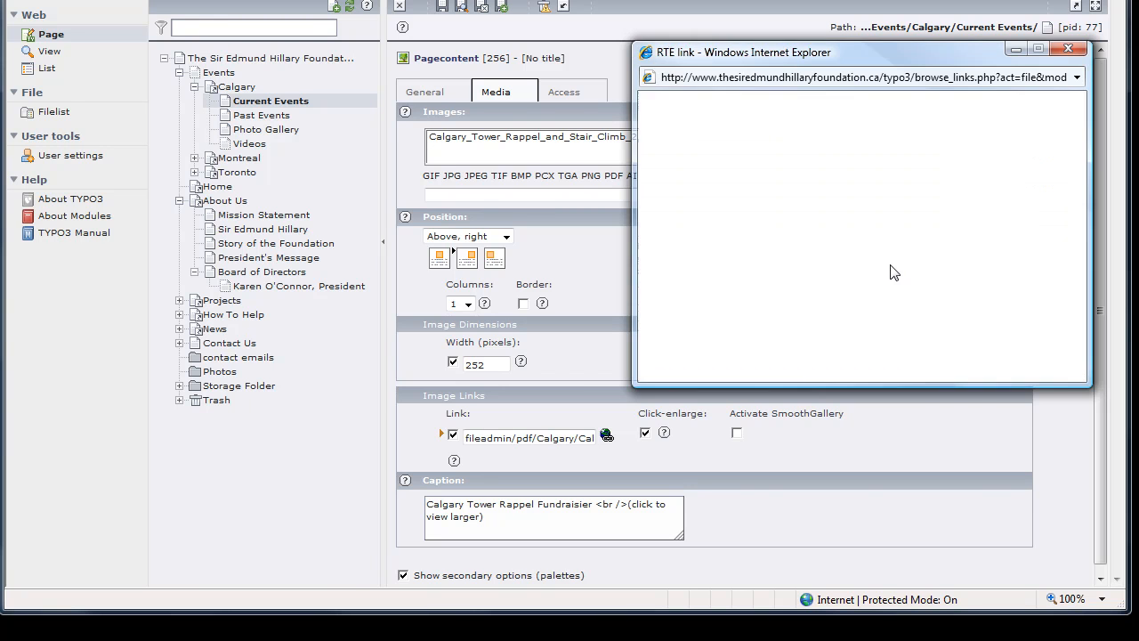
{"action": "left_click", "coordinate": [1068, 48]}
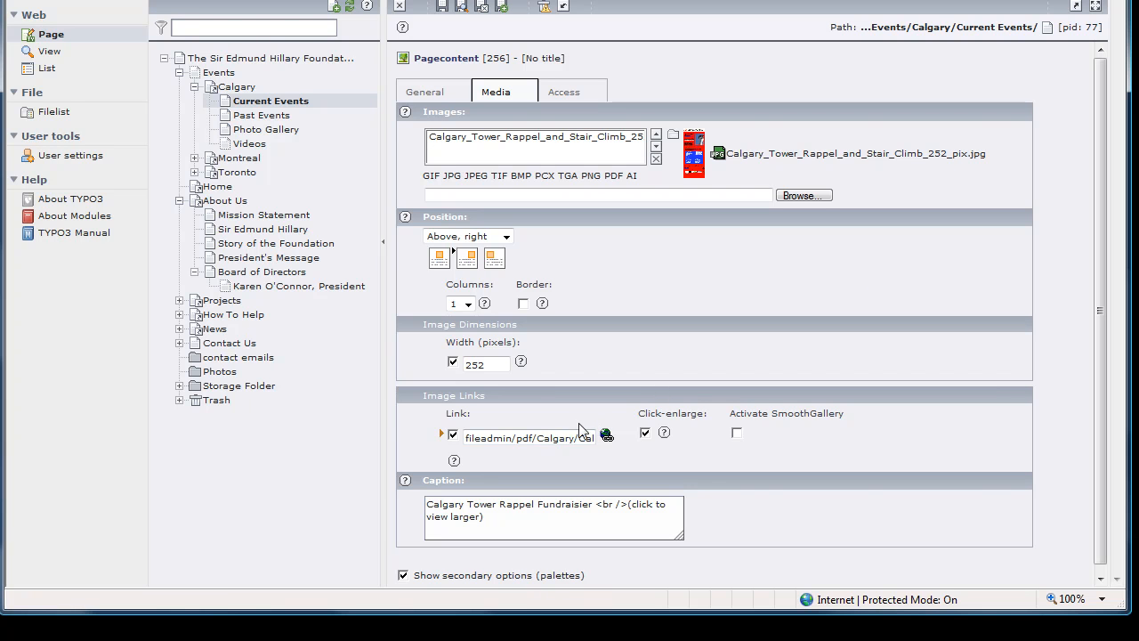
{"action": "mouse_move", "coordinate": [605, 434]}
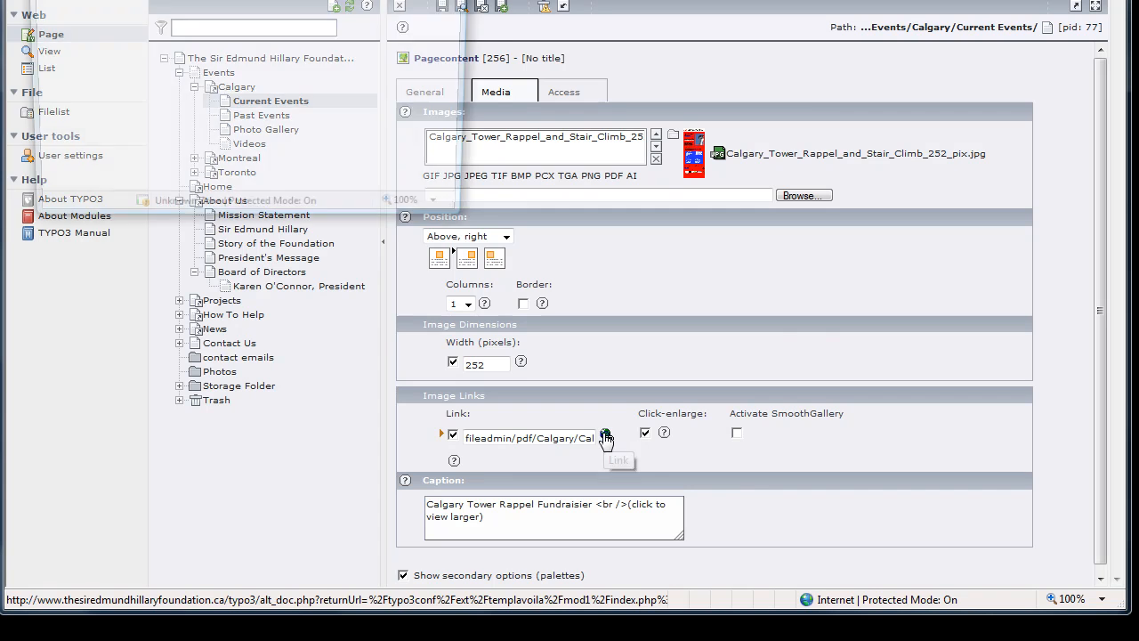
- Set the graphic's PDF link target to _blank so it opens in a new window
{"action": "left_click", "coordinate": [605, 434]}
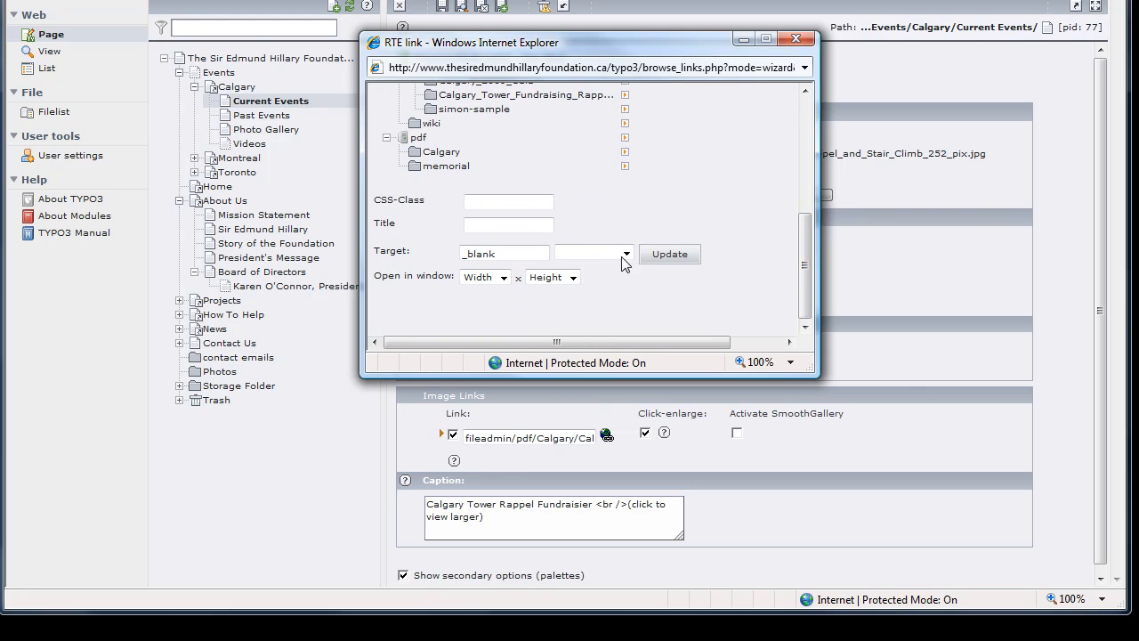
{"action": "mouse_move", "coordinate": [454, 259]}
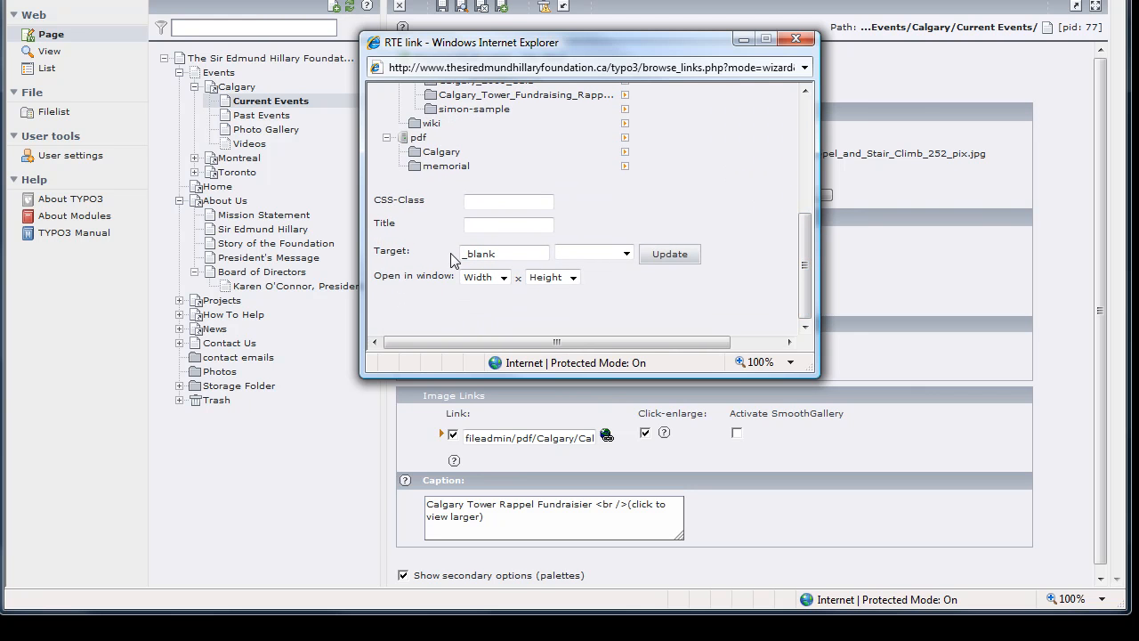
{"action": "left_click", "coordinate": [627, 253]}
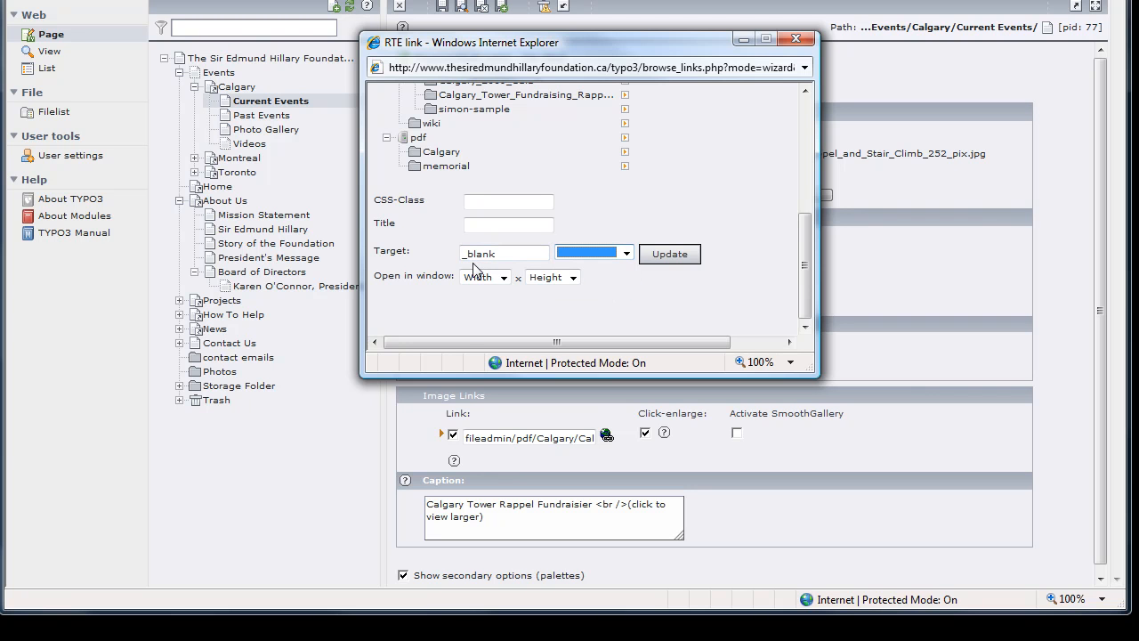
{"action": "mouse_move", "coordinate": [430, 253]}
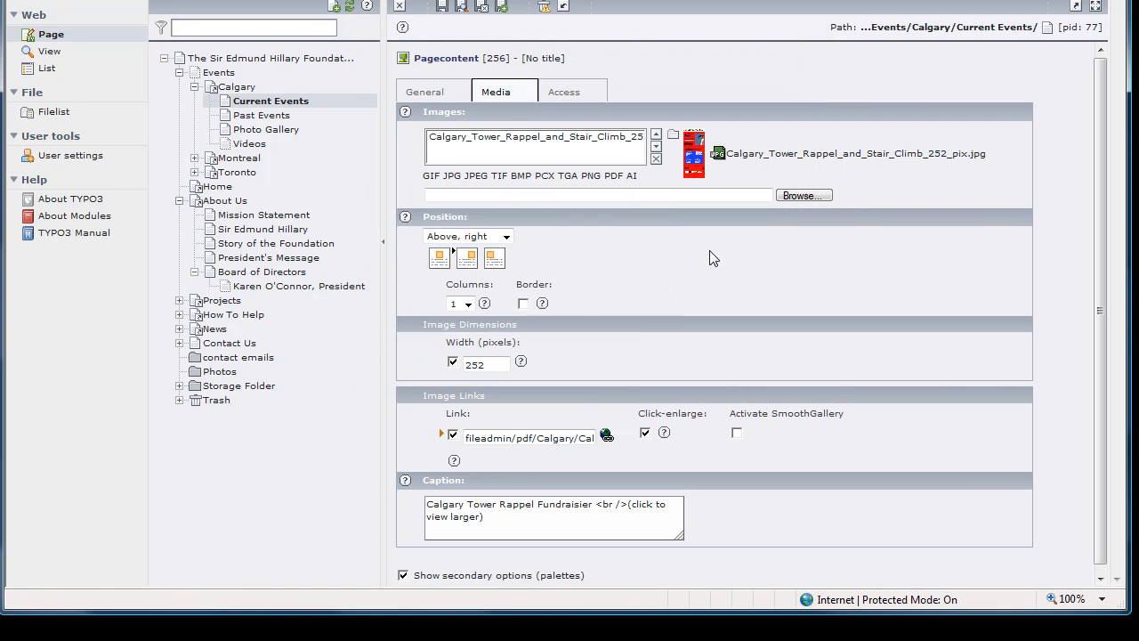
{"action": "mouse_move", "coordinate": [484, 9]}
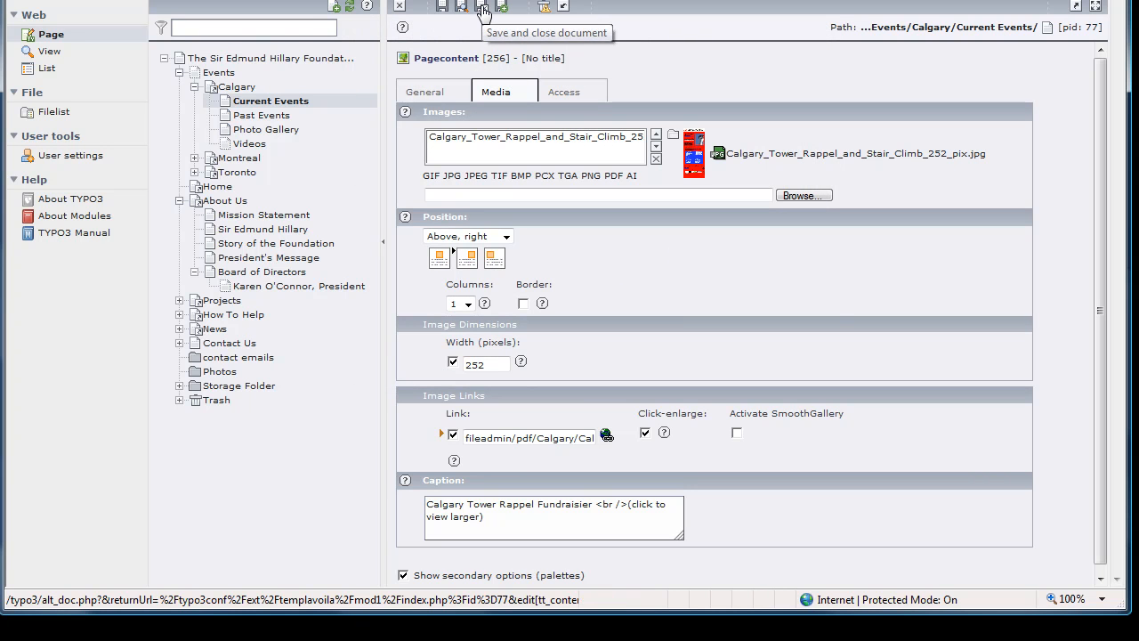
- Save and close the element, then reload the live Calgary Current Events page in Firefox
{"action": "left_click", "coordinate": [484, 7]}
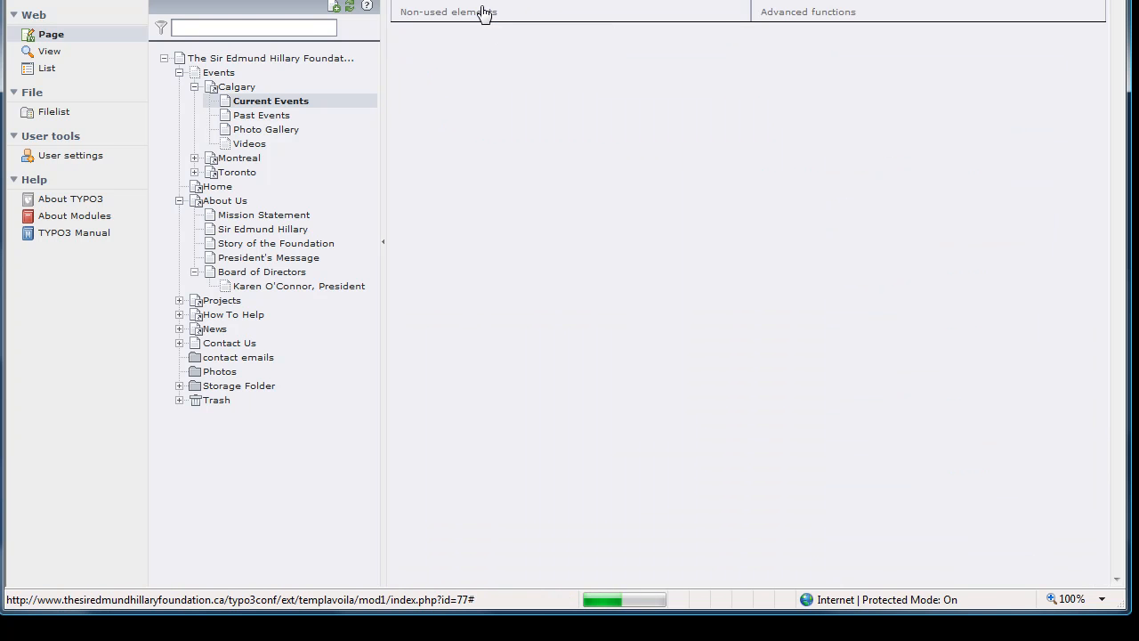
{"action": "left_click", "coordinate": [271, 99]}
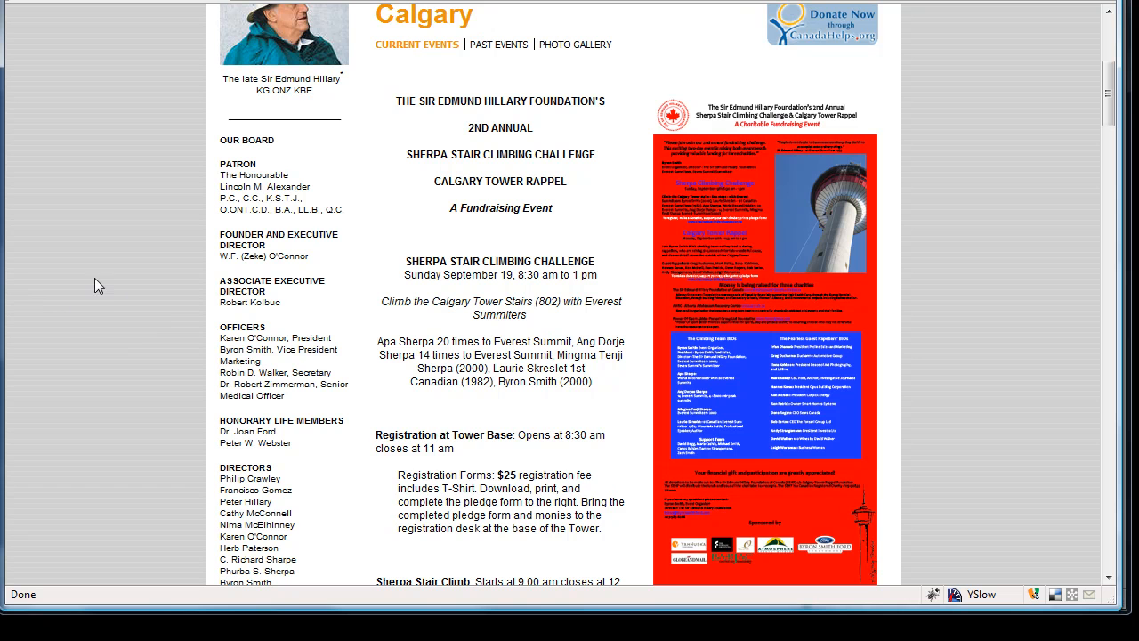
{"action": "mouse_move", "coordinate": [105, 285]}
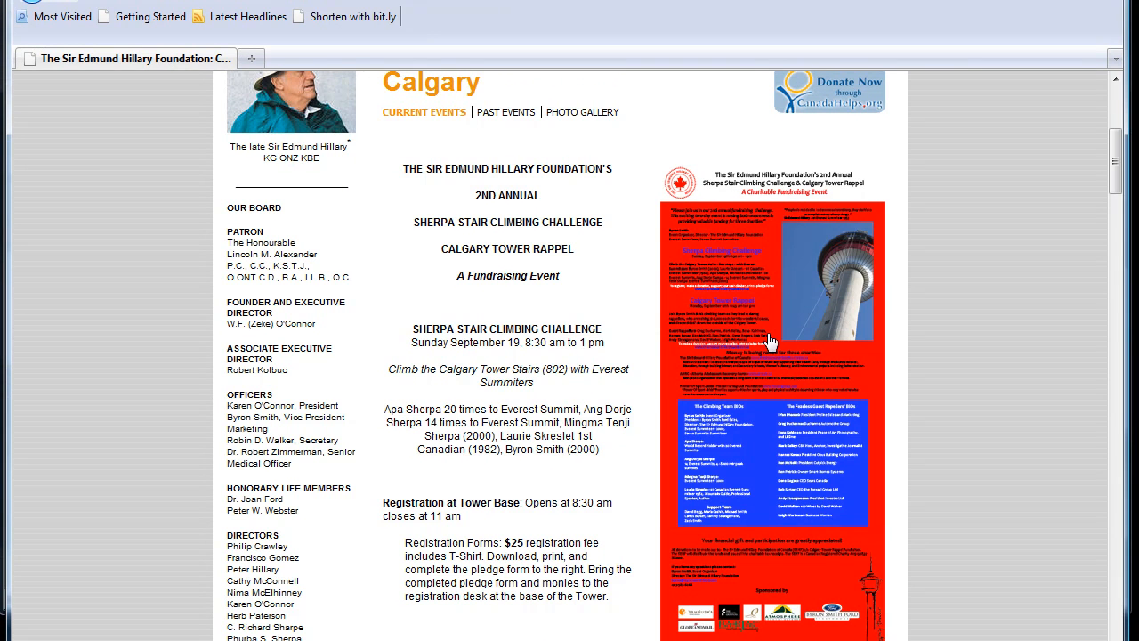
- Follow the event poster link to view the Calgary Tower Rappel flyer PDF in Adobe Reader
{"action": "scroll", "scroll_direction": "down", "scroll_amount": 3}
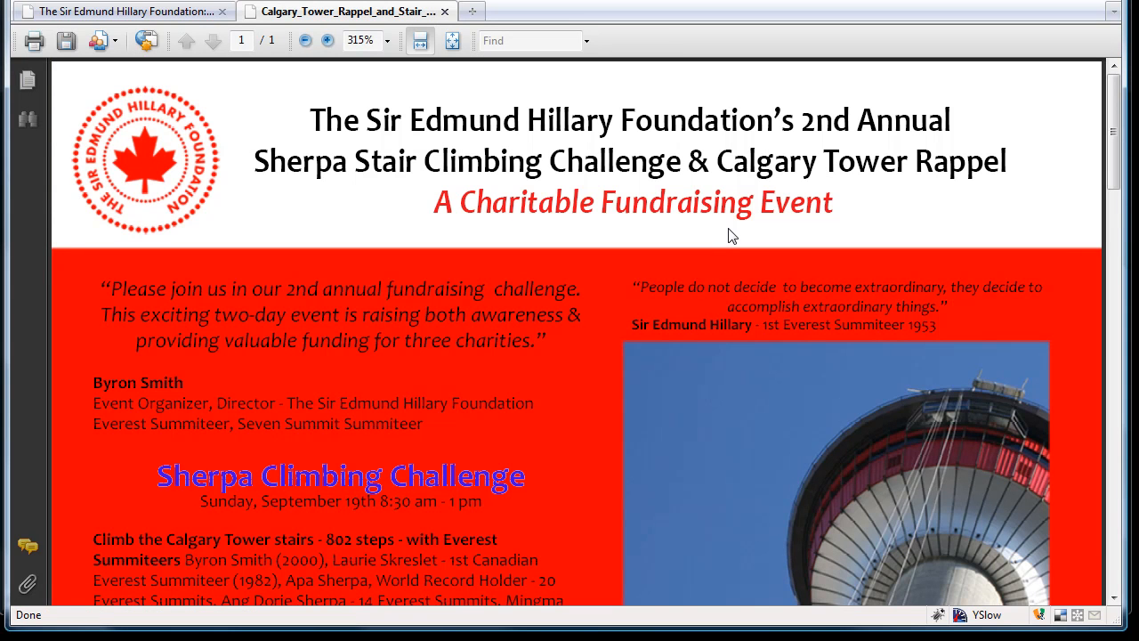
{"action": "mouse_move", "coordinate": [128, 96]}
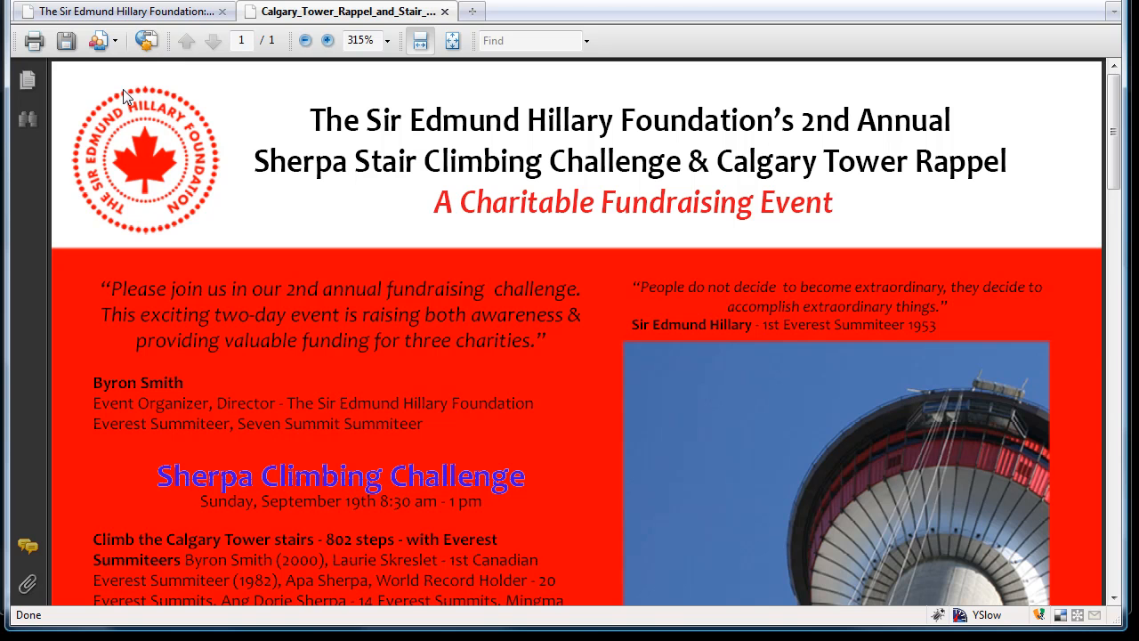